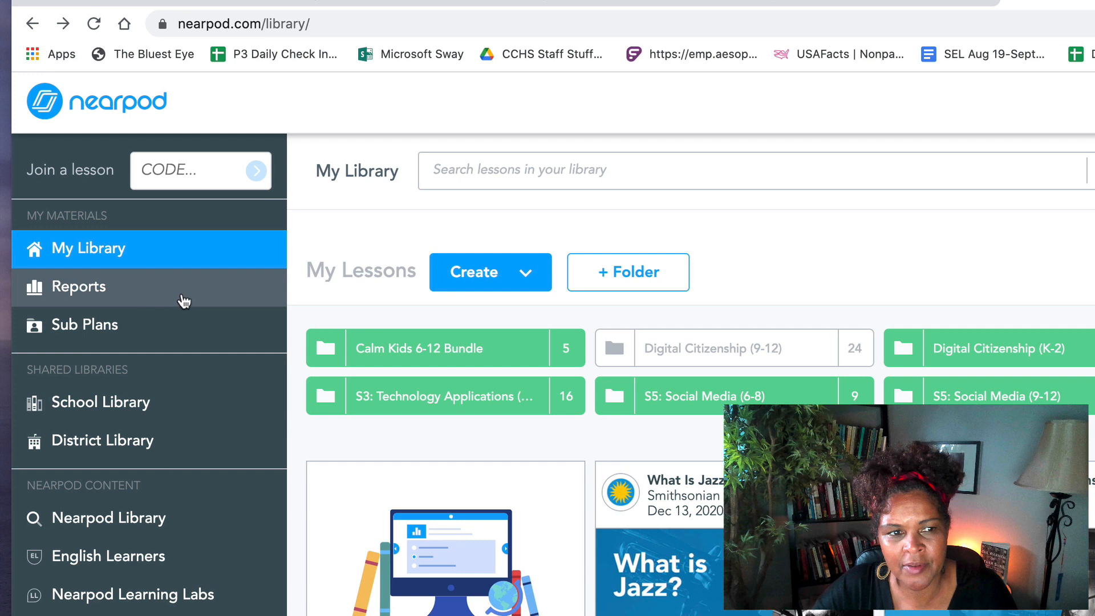
Scroll the lesson page and cancel the active-session prompt to stay on the lesson details
scroll(down, 3)
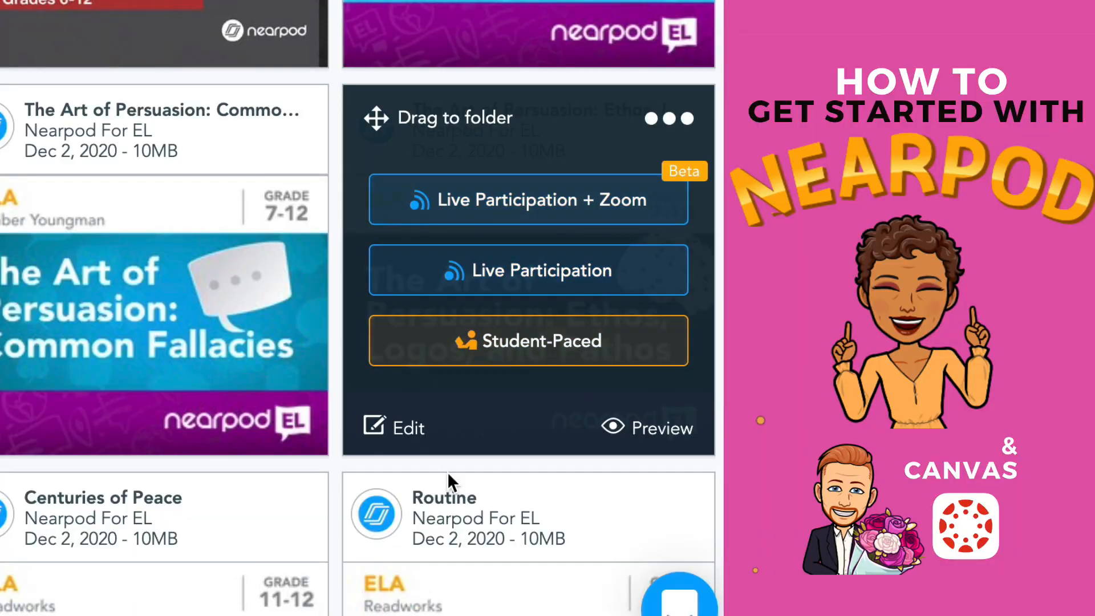
scroll(down, 3)
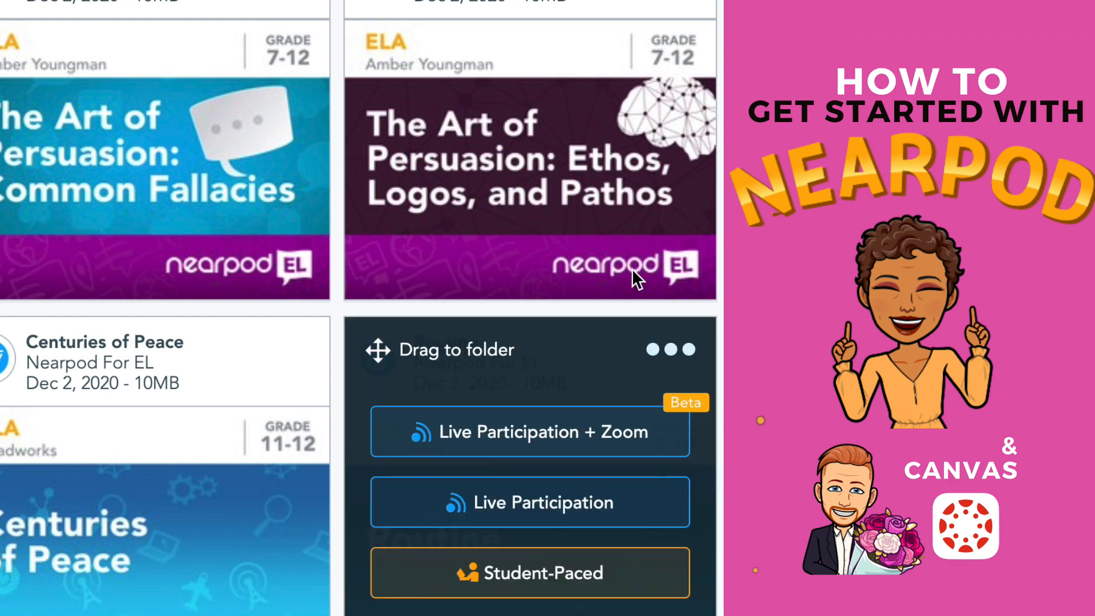
scroll(down, 3)
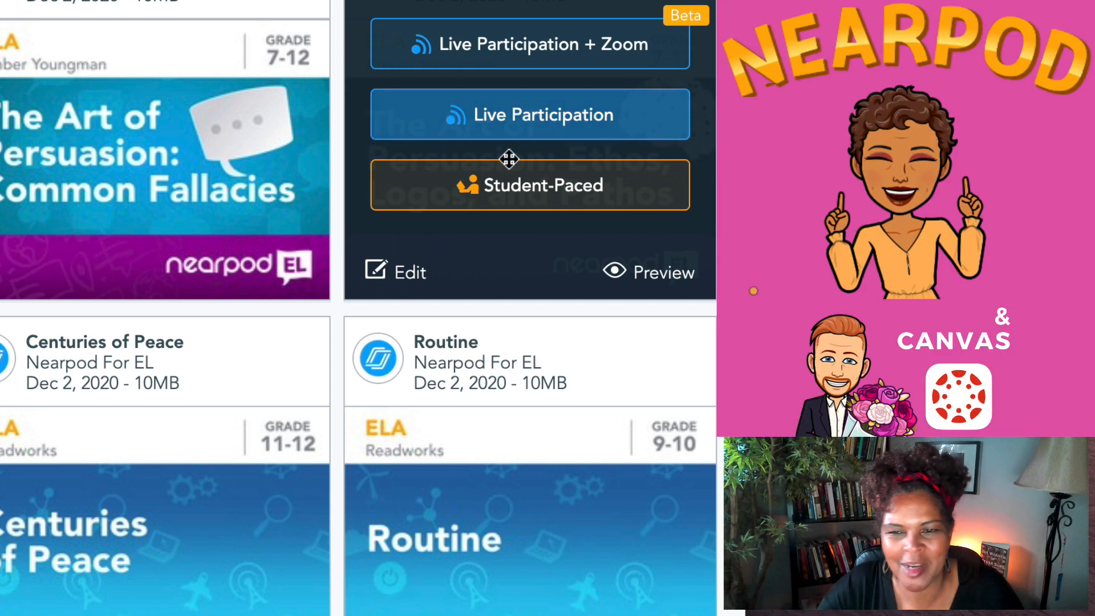
mouse_move(543, 184)
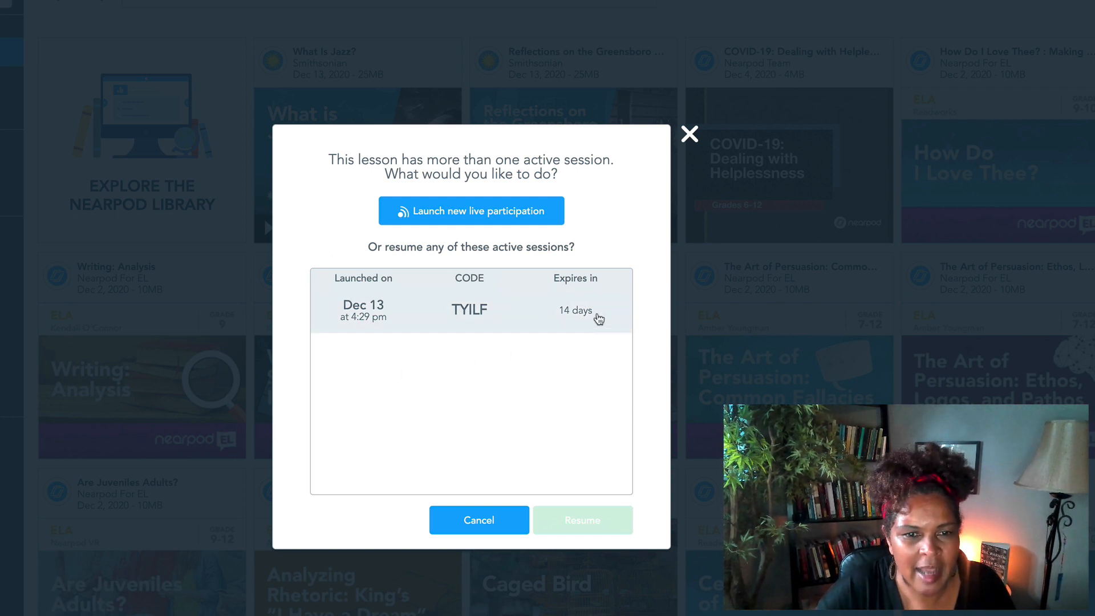
mouse_move(627, 322)
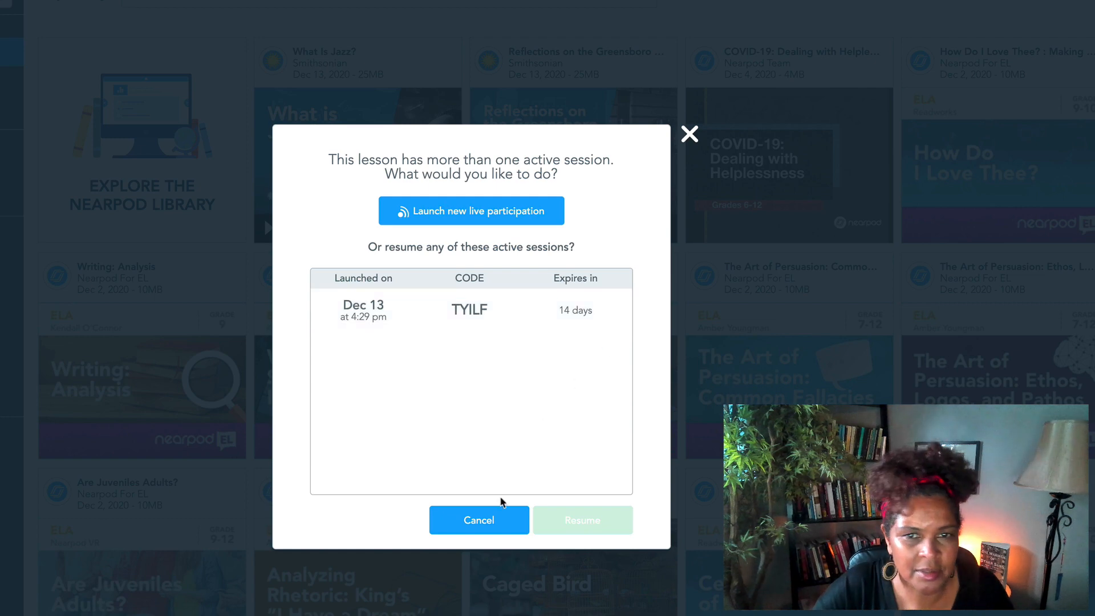
click(479, 519)
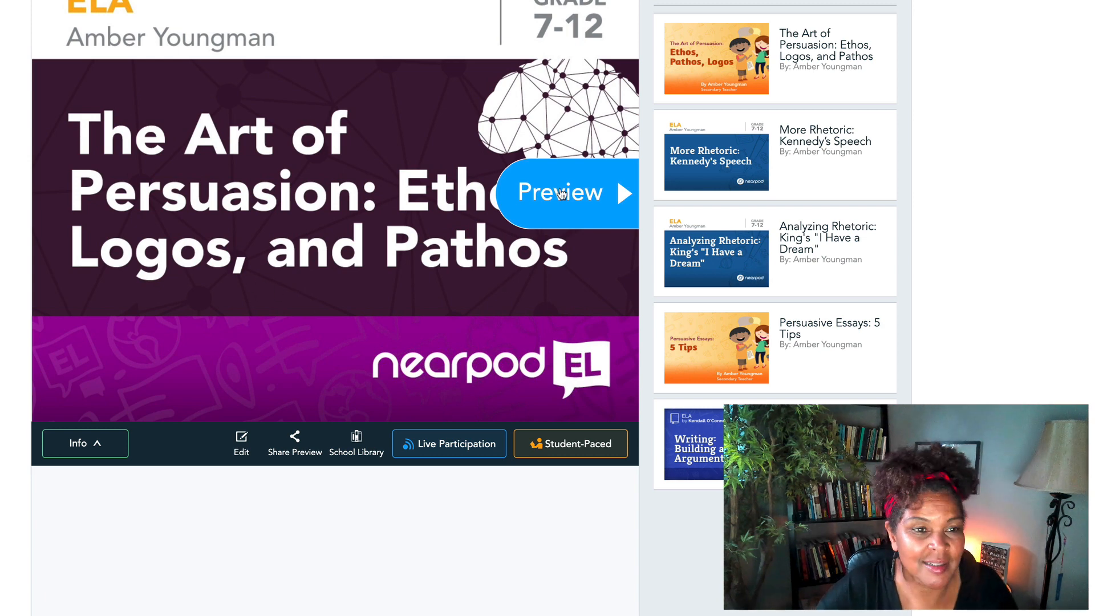
Preview the Ethos, Logos, and Pathos lesson and advance three slides to Think Pair Share
click(559, 194)
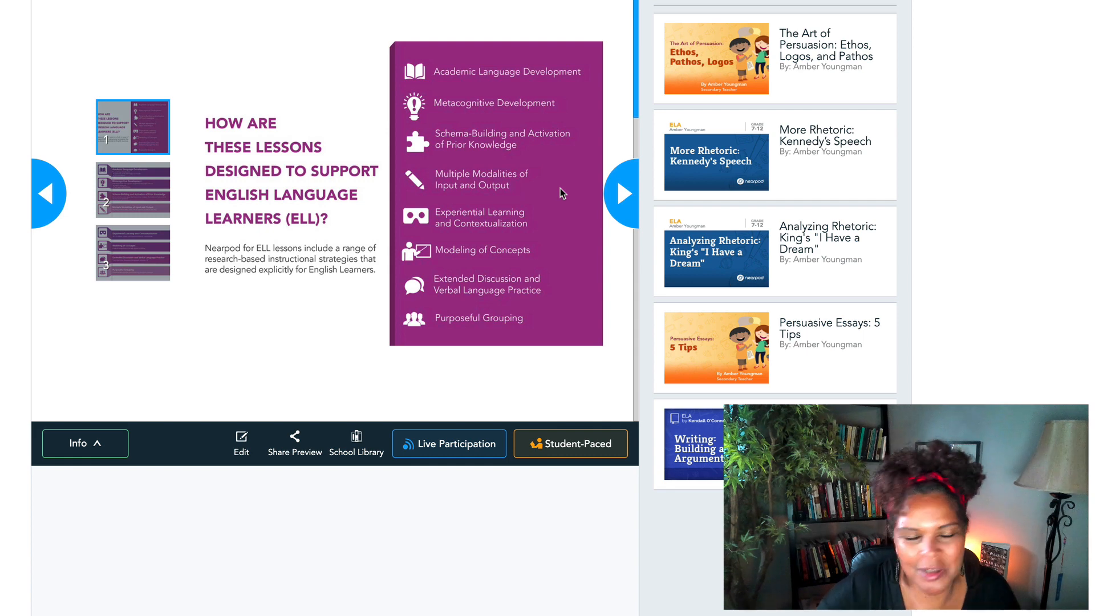
click(621, 193)
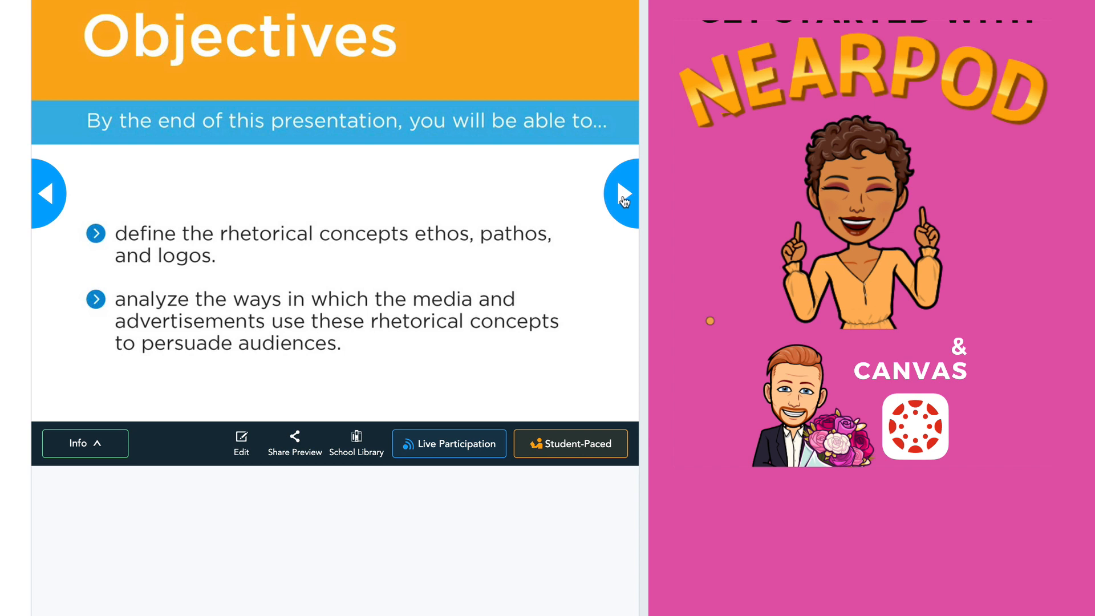
click(622, 194)
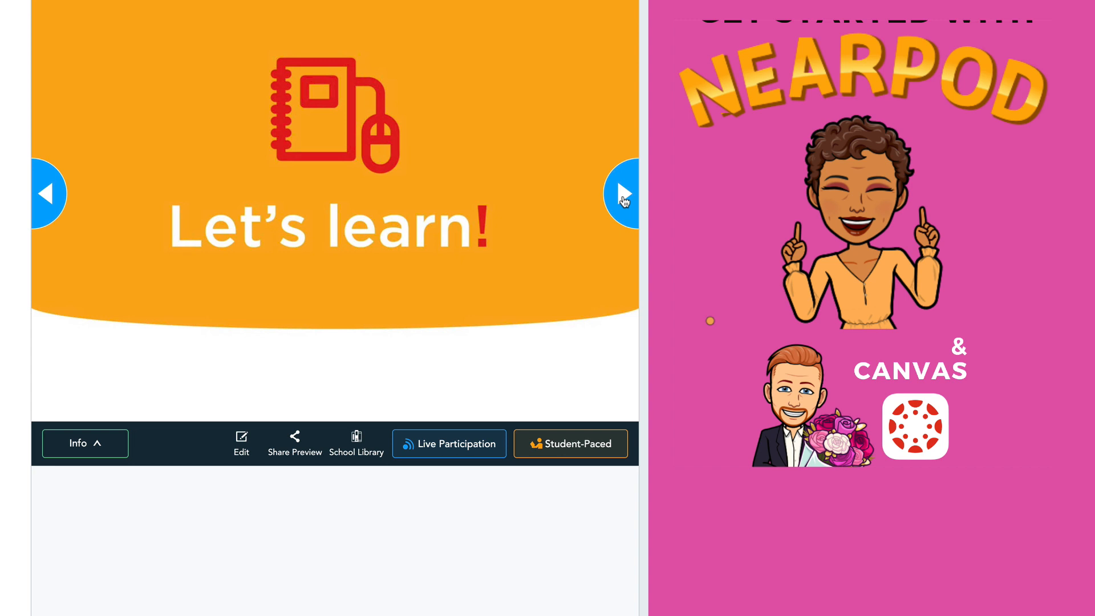
click(622, 193)
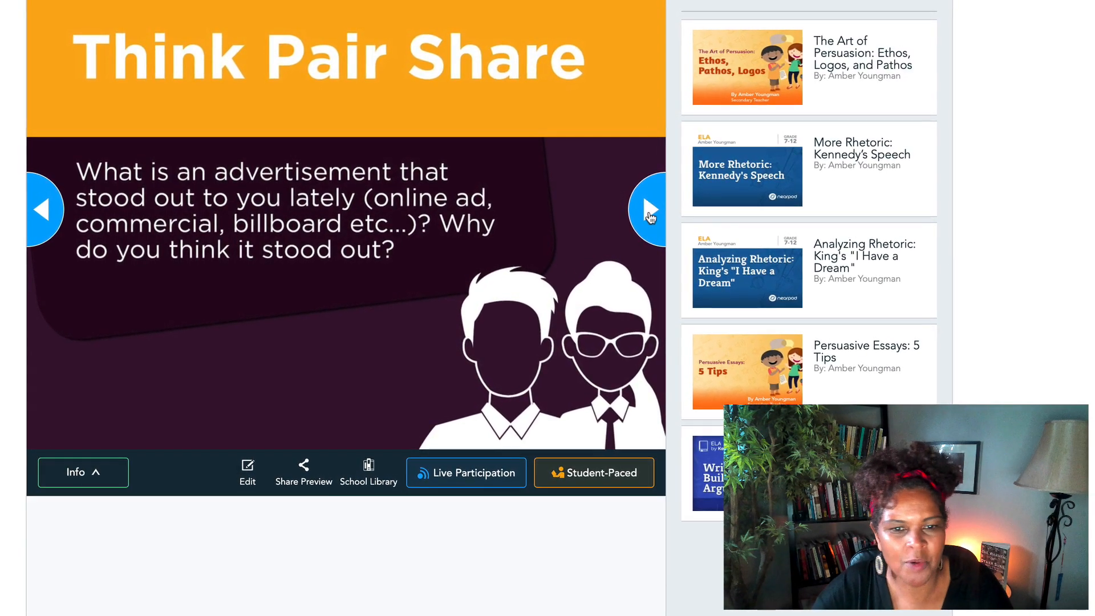
Advance six slides through the open-ended question and Ethos to Common Characteristics
click(649, 210)
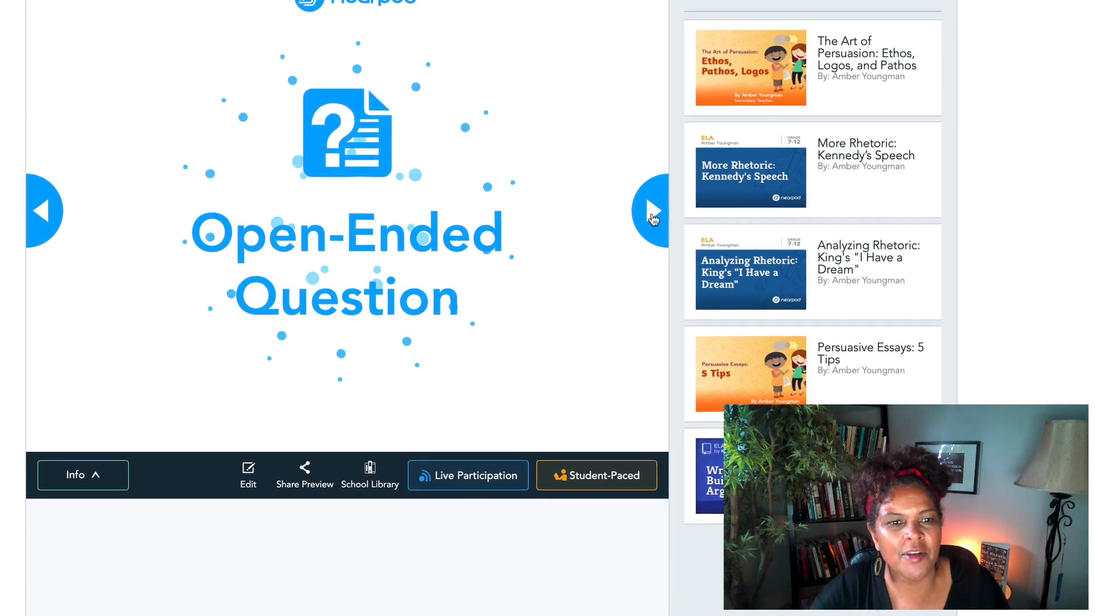
click(651, 212)
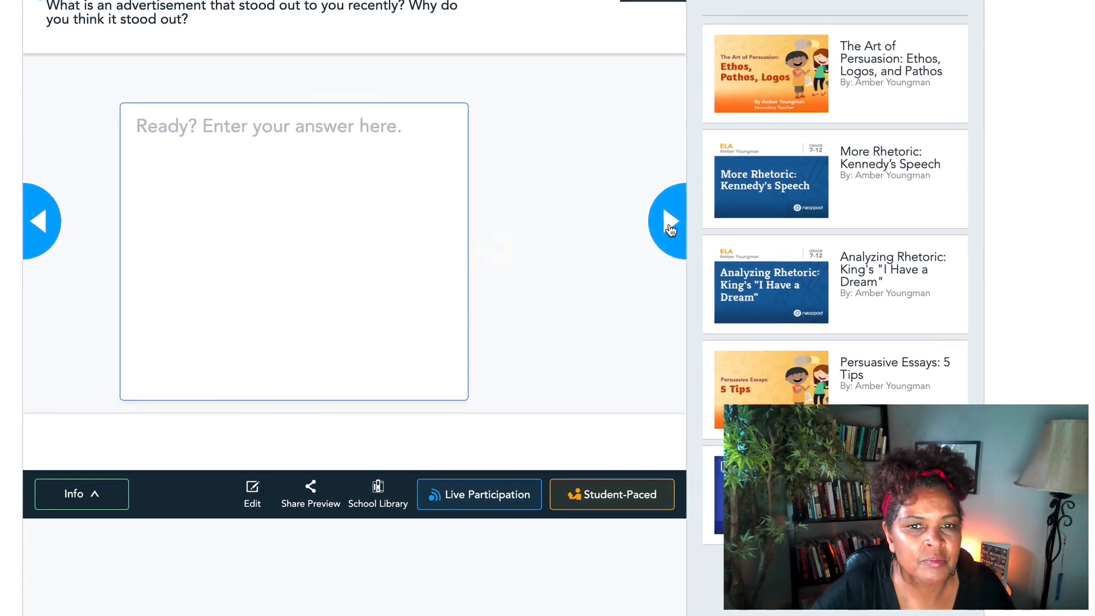
click(667, 221)
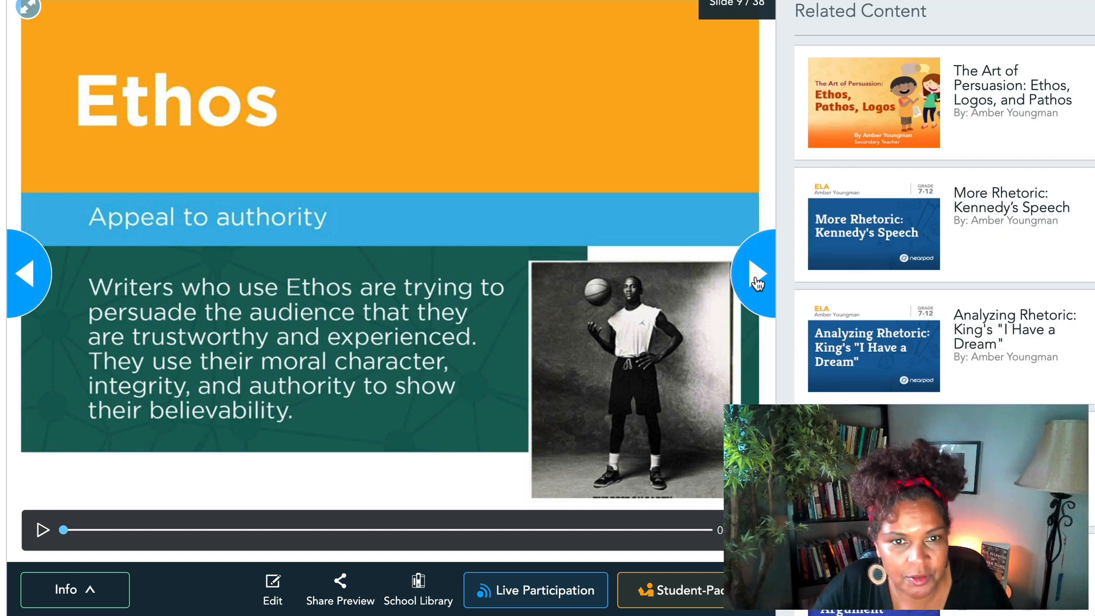
click(757, 273)
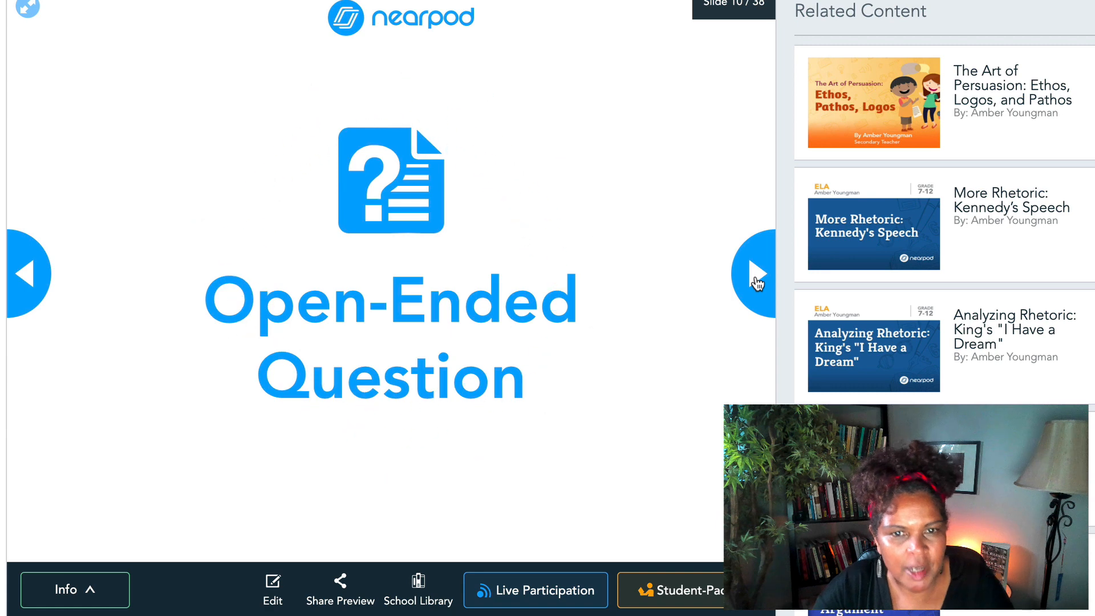
click(757, 272)
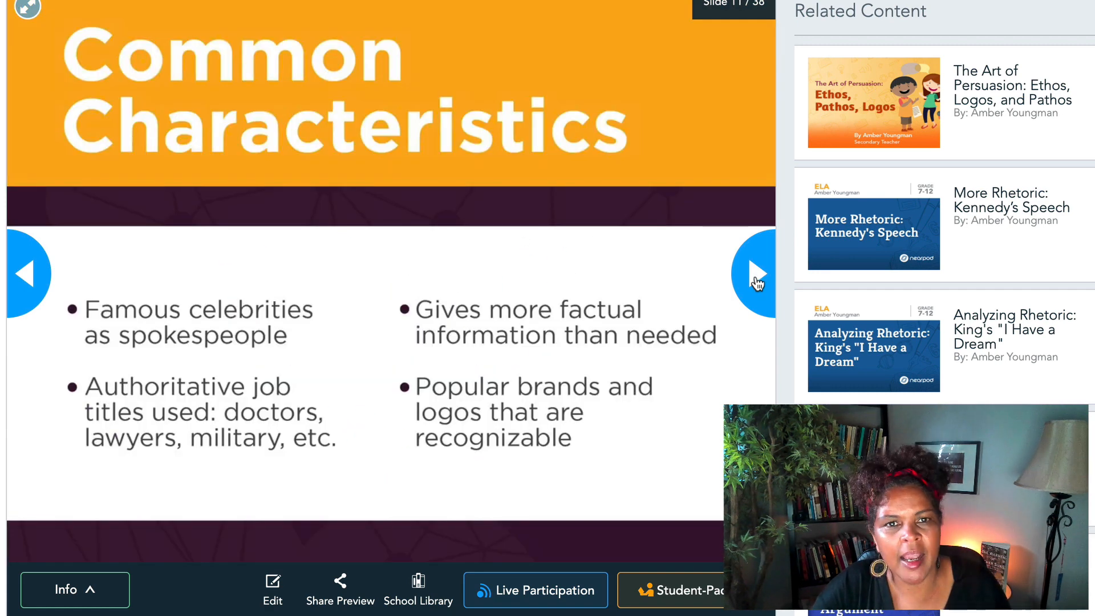
click(758, 273)
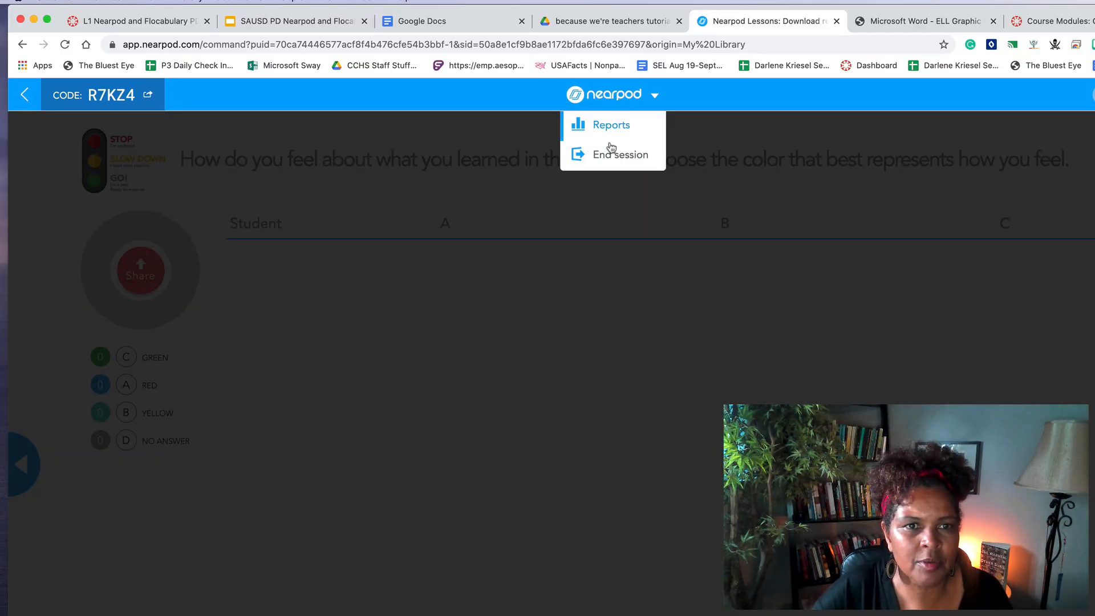
mouse_move(609, 131)
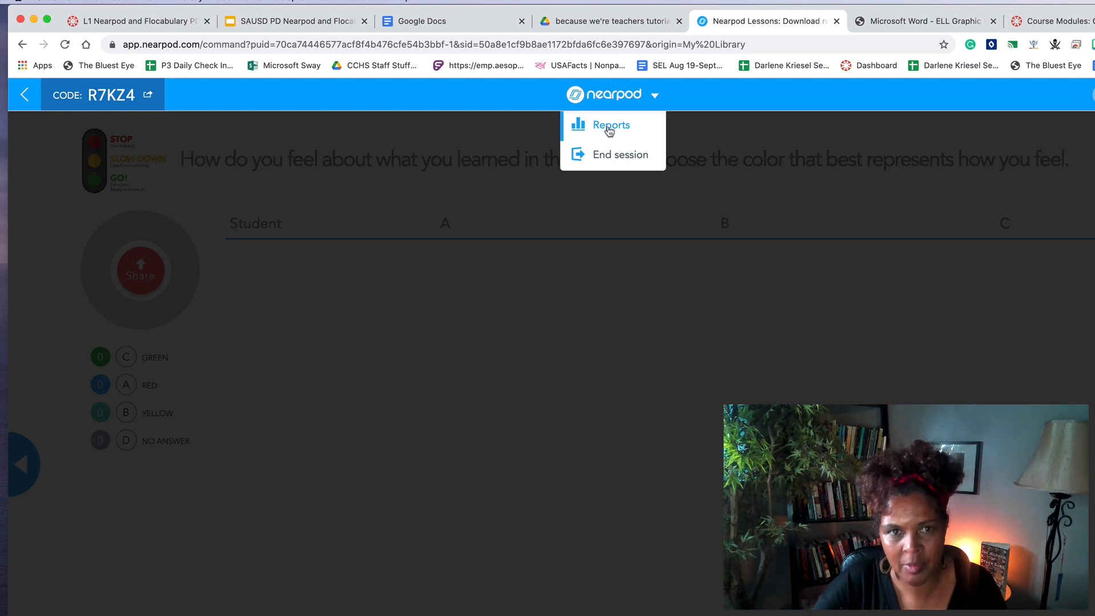
mouse_move(619, 155)
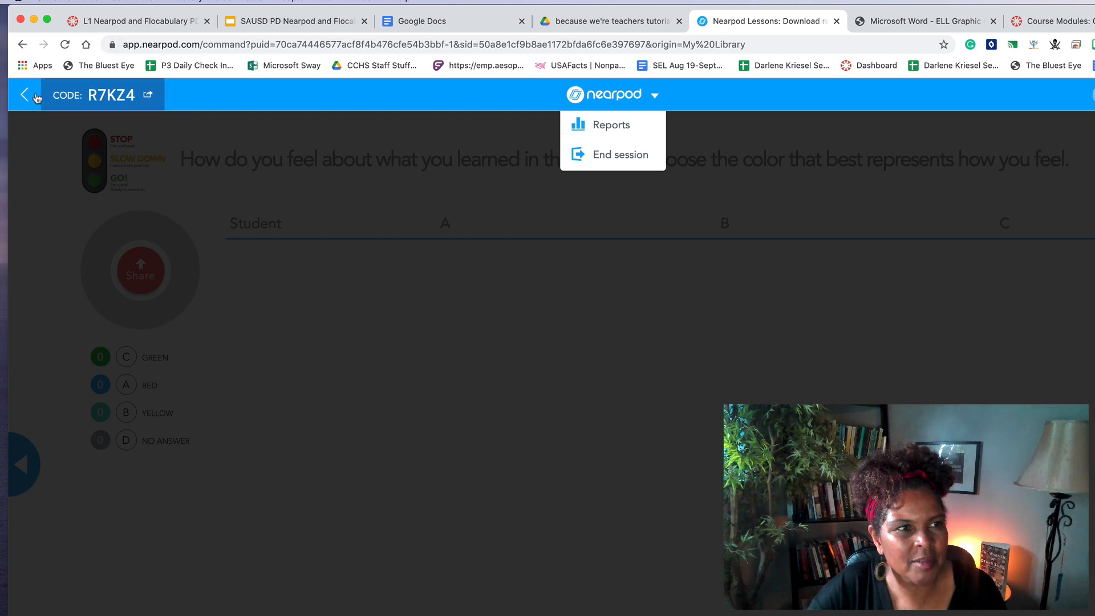
Exit the live session with the back arrow and confirm Yes to leave
click(619, 155)
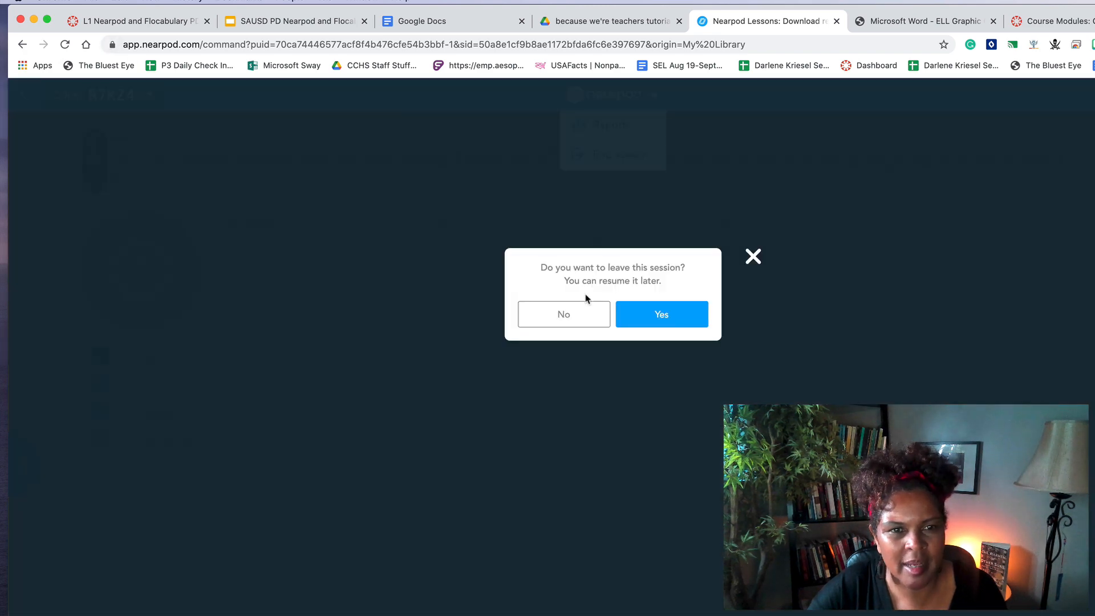
click(660, 313)
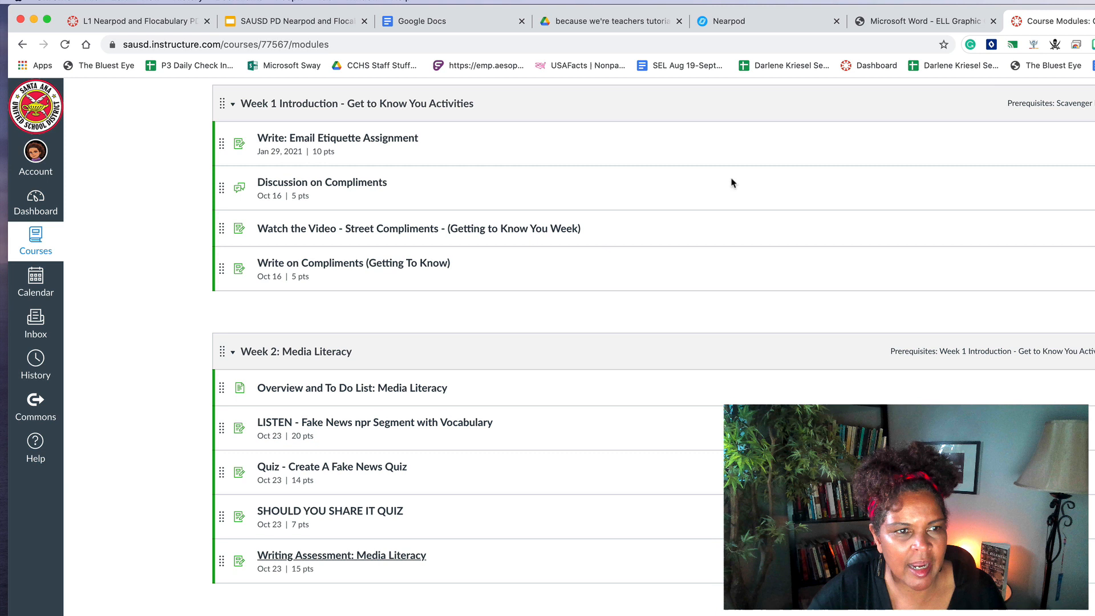
mouse_move(414, 529)
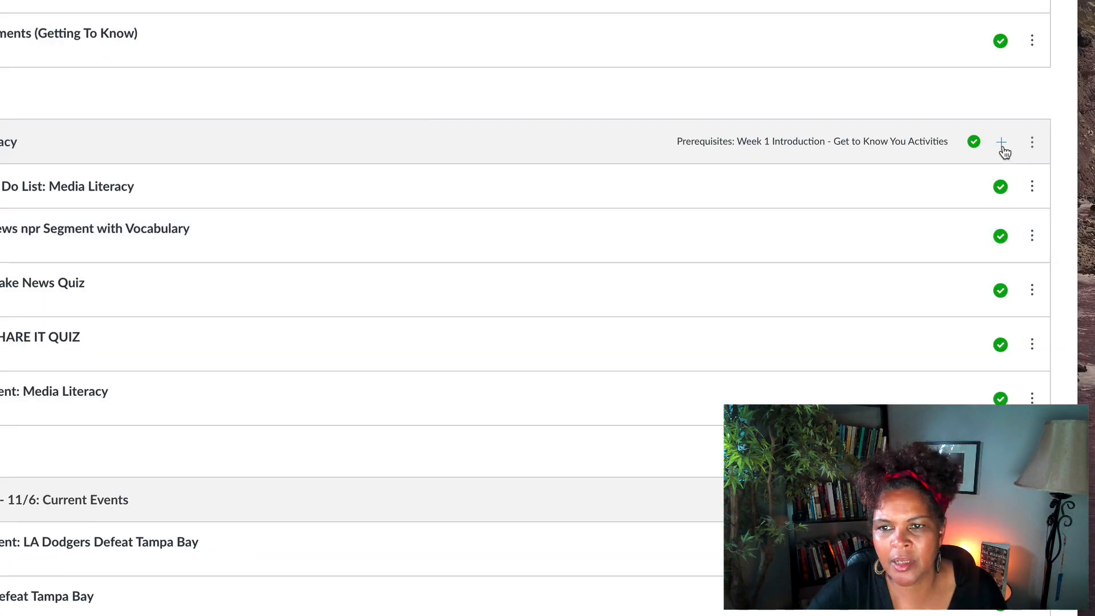
Add a New Assignment item named 'Ethos Pathos Logos' to the Week 2 module
click(1000, 141)
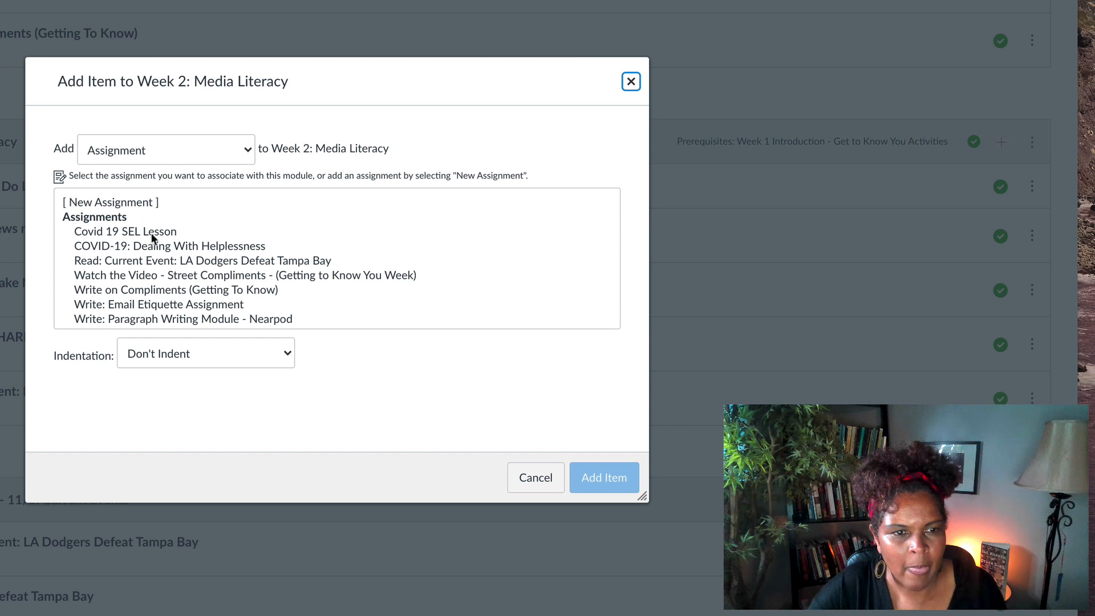
click(109, 202)
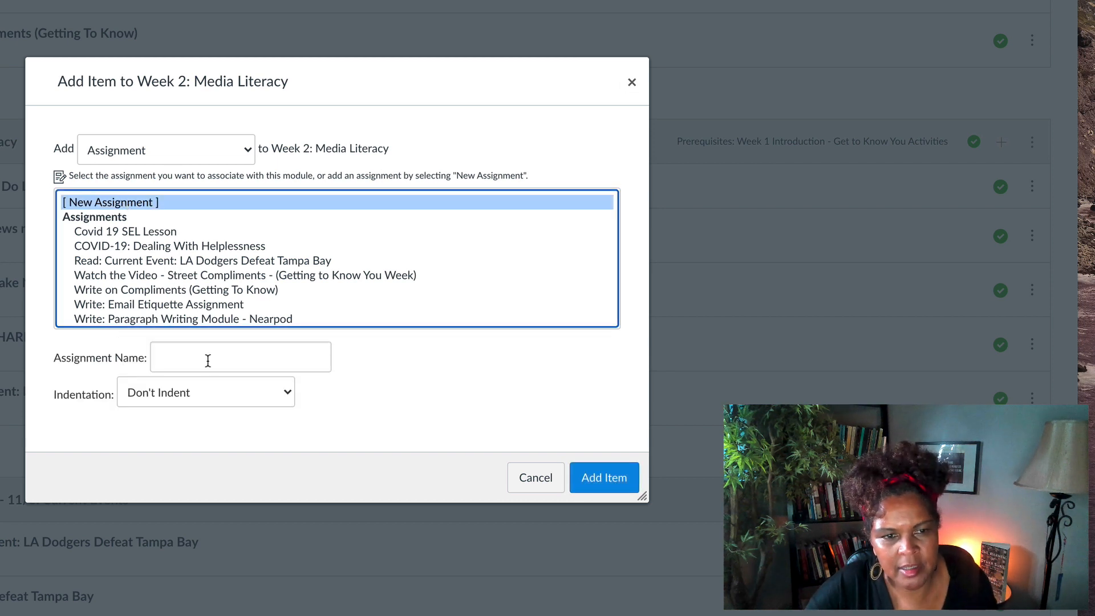
click(240, 357)
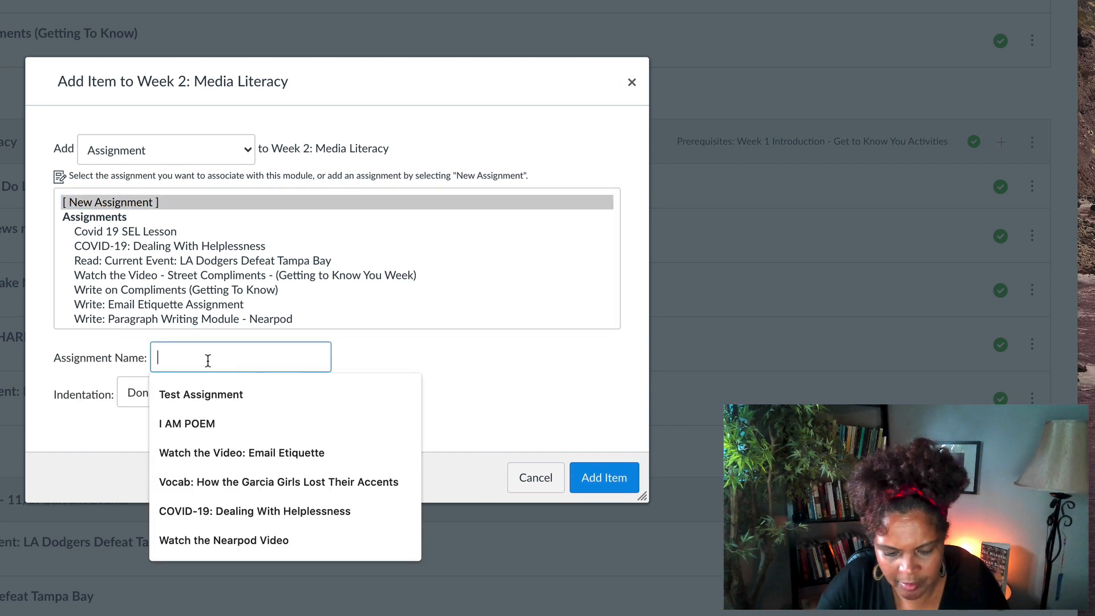
text(Eho)
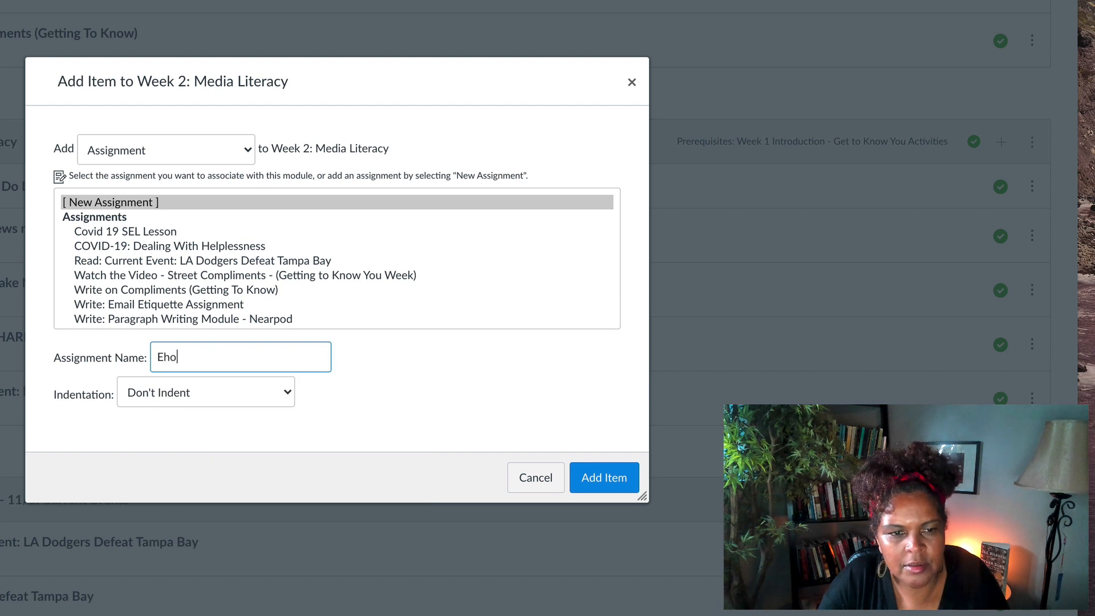
text(thos Pathos Logos)
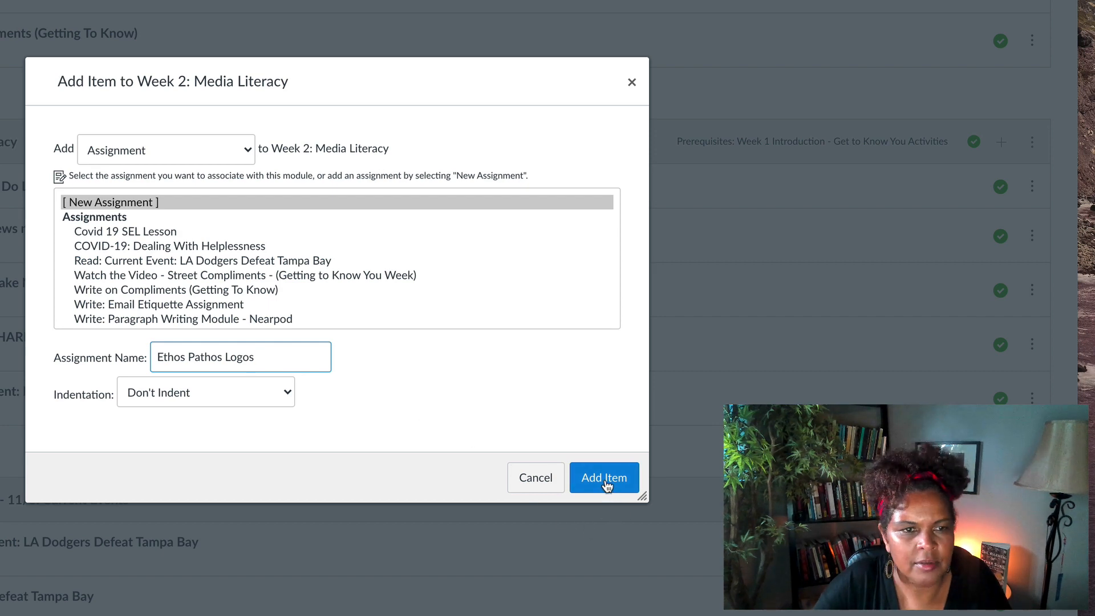
click(604, 477)
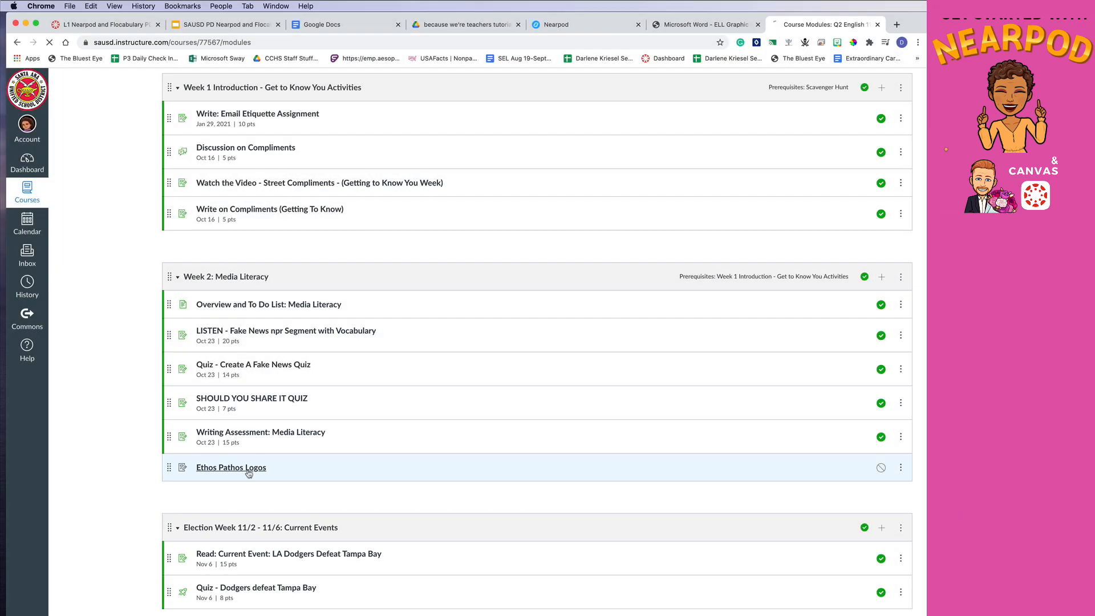
Open the Ethos Pathos Logos link in the Week 2 module
click(230, 467)
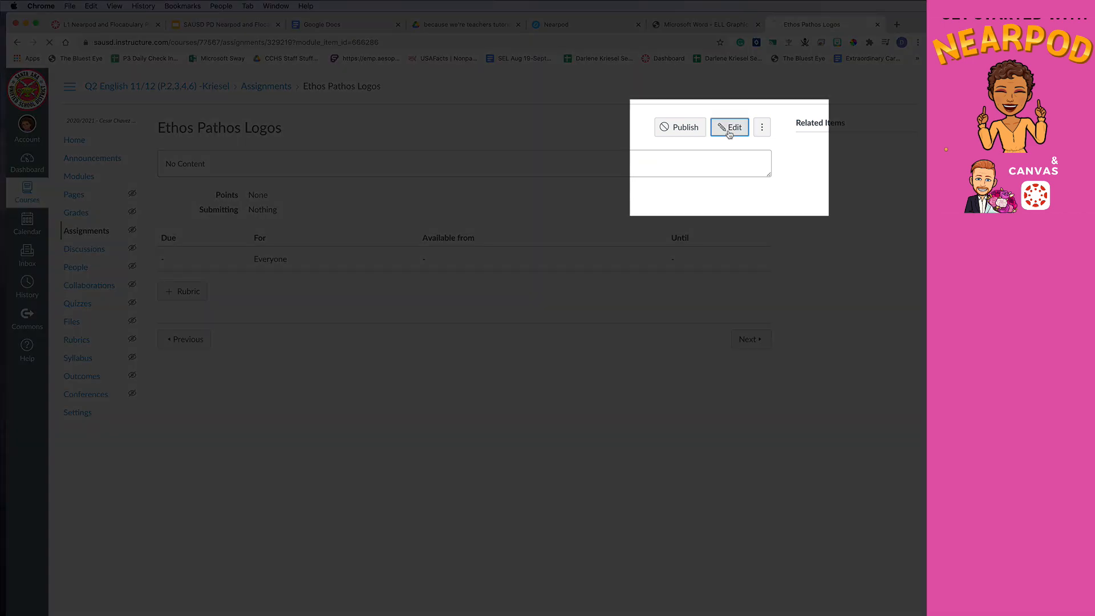
Type Essential Question, Objective, and Directions headings in the description and set 15 points
click(729, 127)
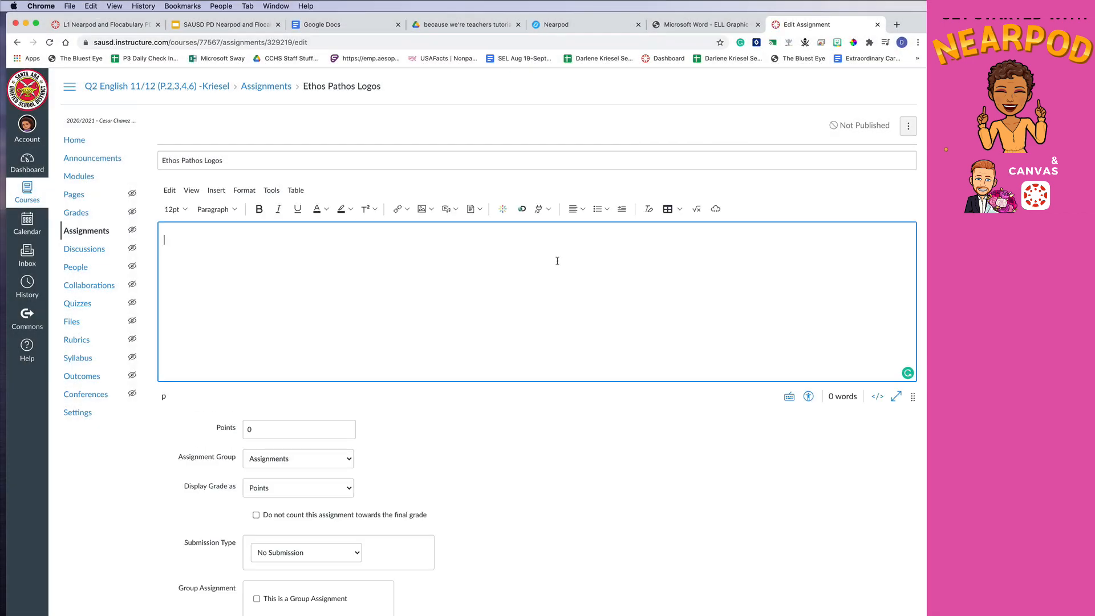
text(Es)
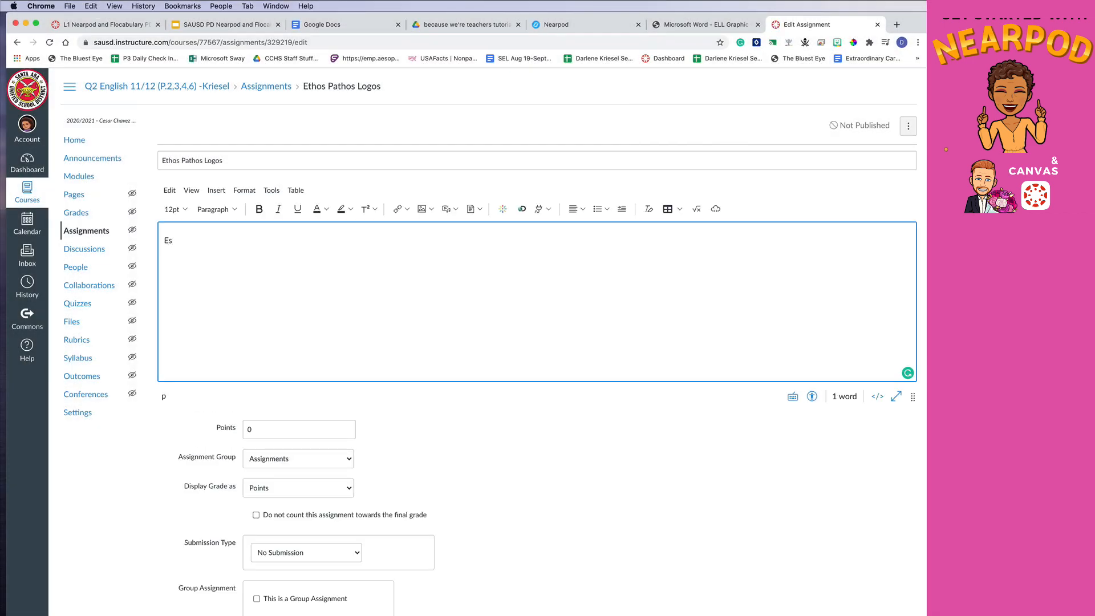
text(senta)
text(Dire)
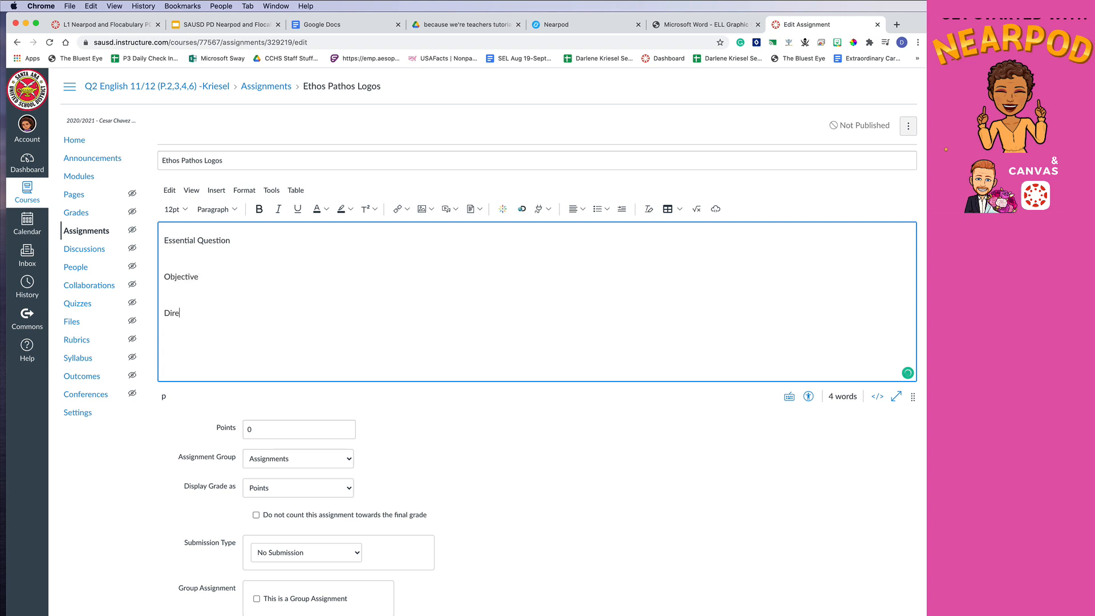
text(ct)
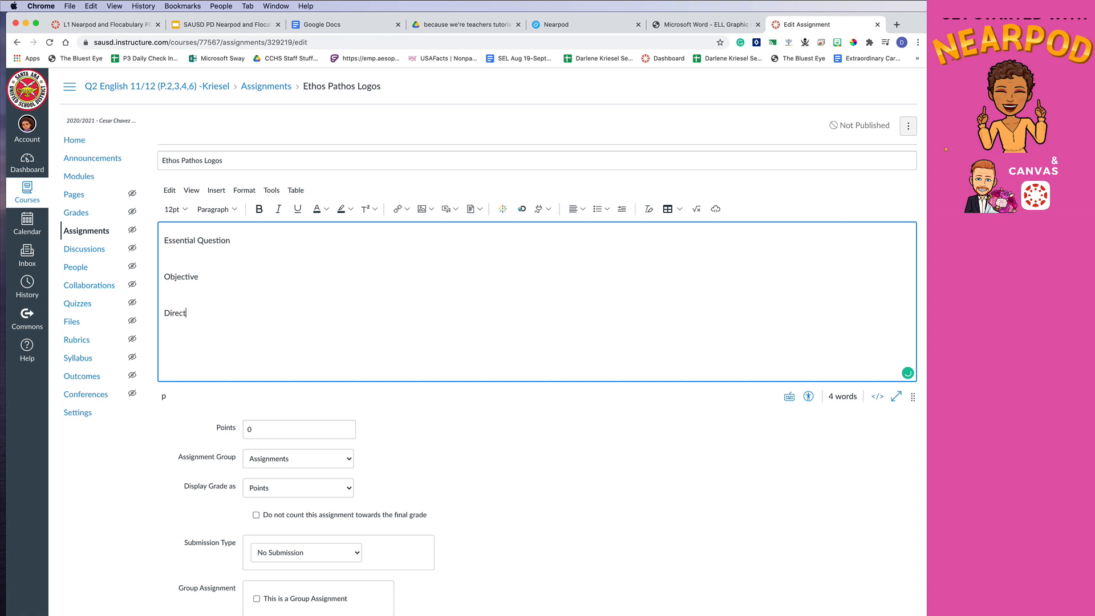
text(ions)
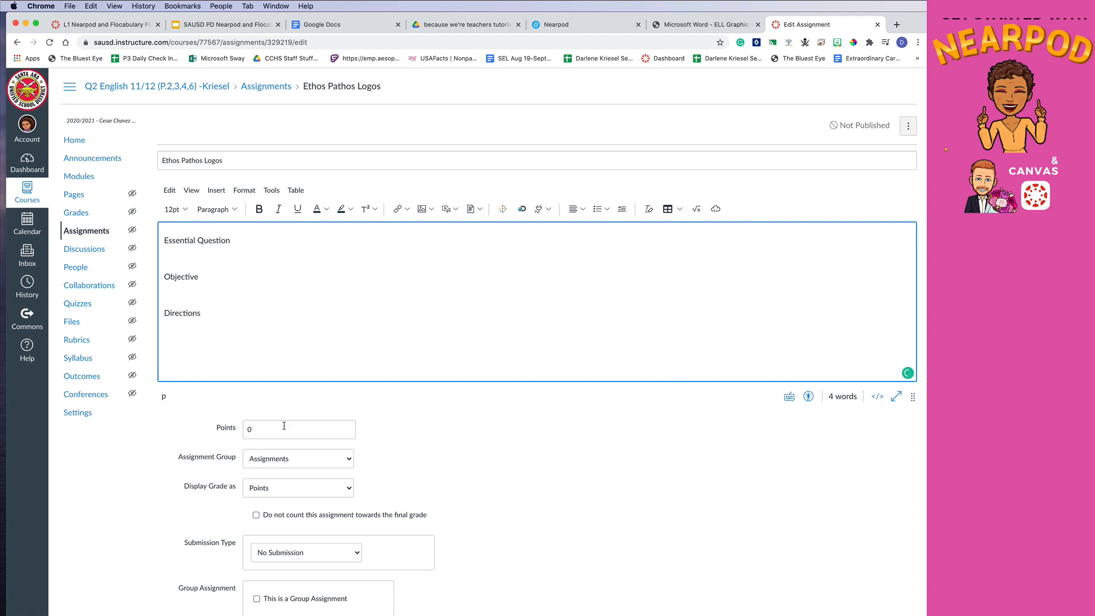
text(15)
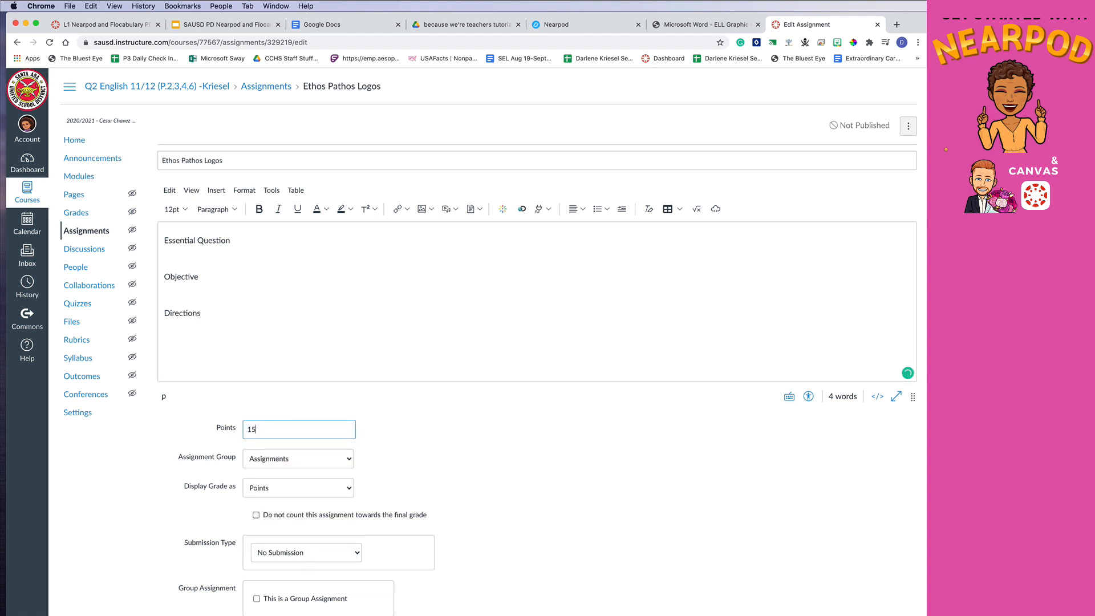
Set Submission Type to External Tool and scroll the tool list toward Nearpod
scroll(down, 3)
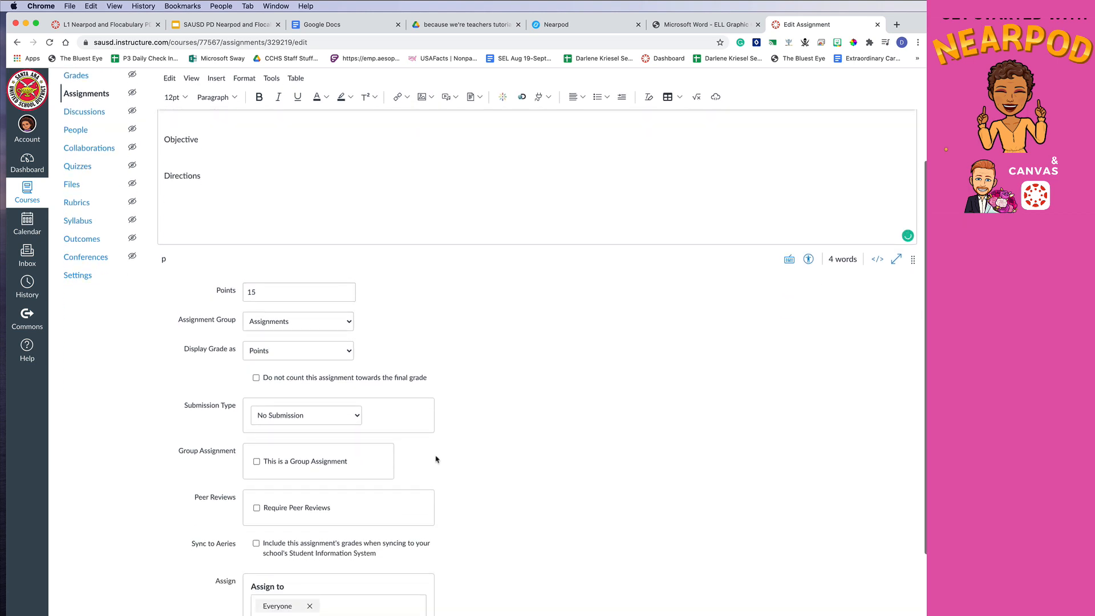
click(305, 415)
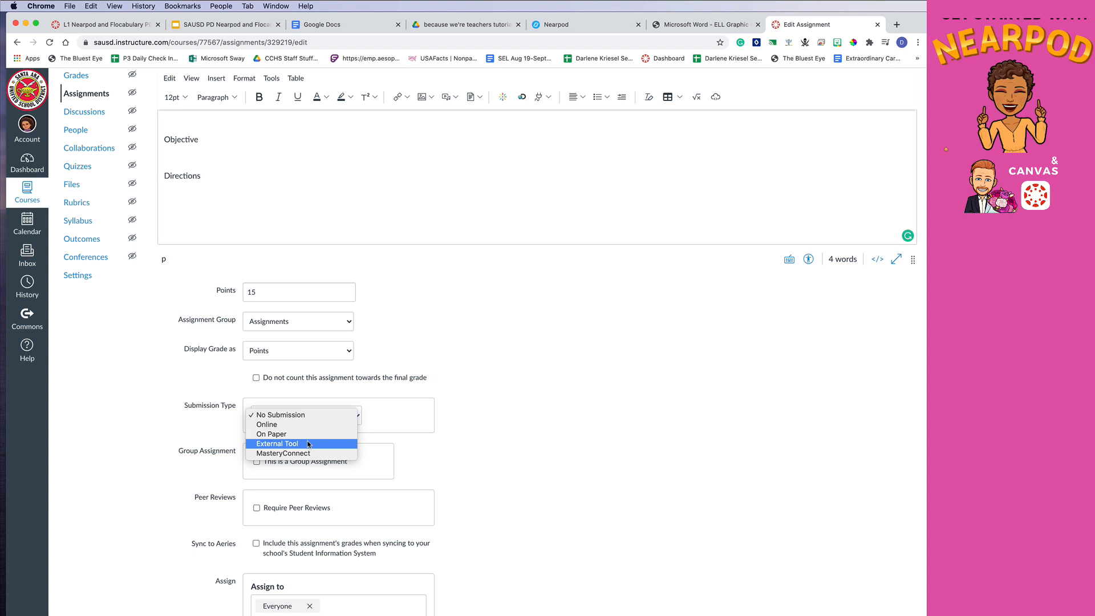
click(277, 443)
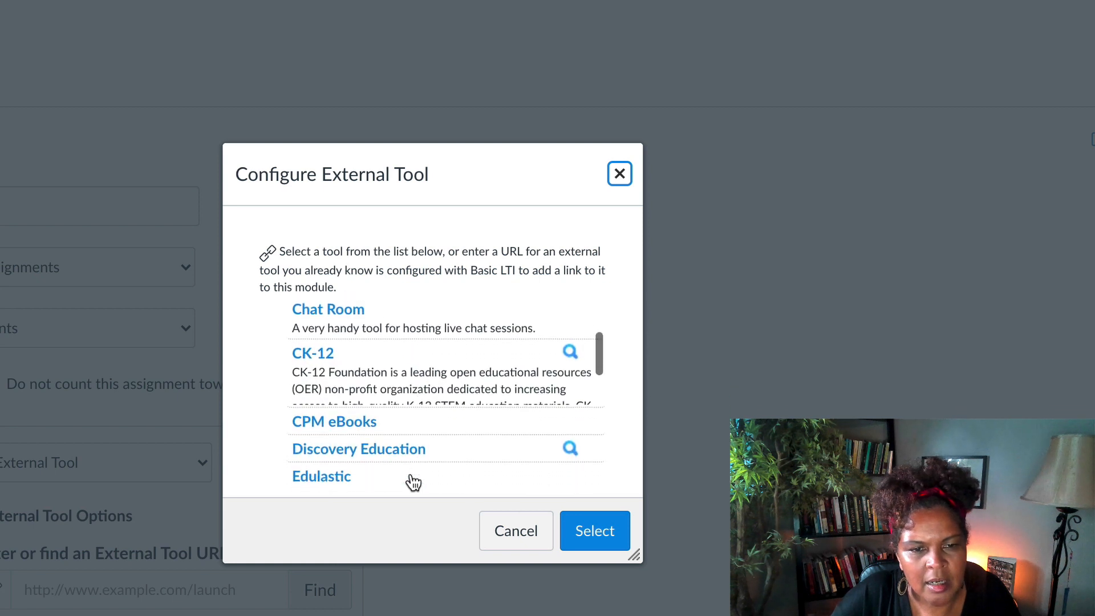
scroll(down, 3)
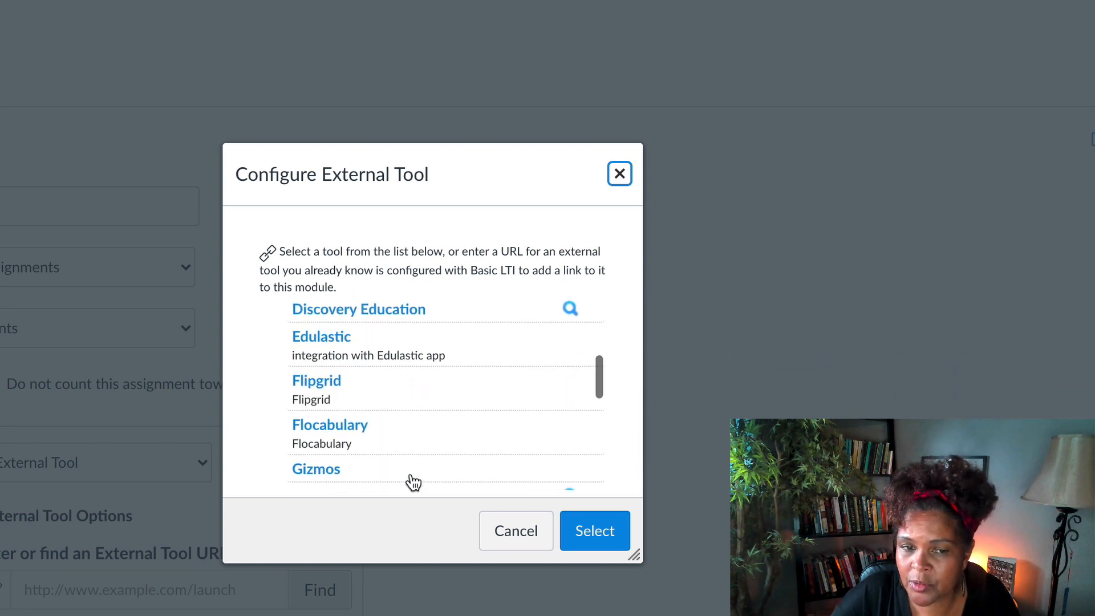
scroll(down, 3)
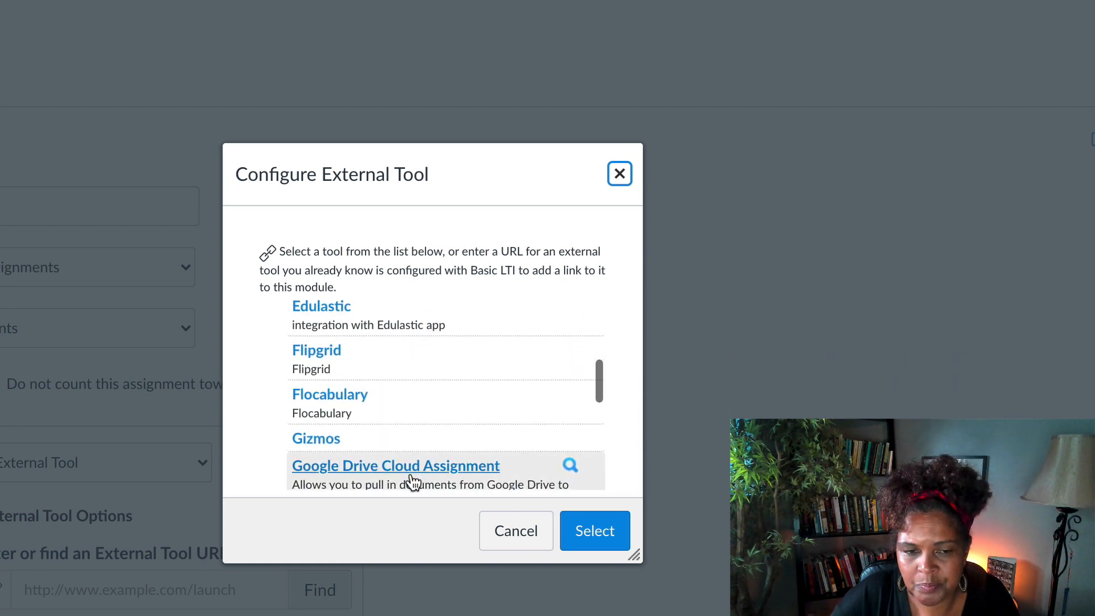
scroll(down, 3)
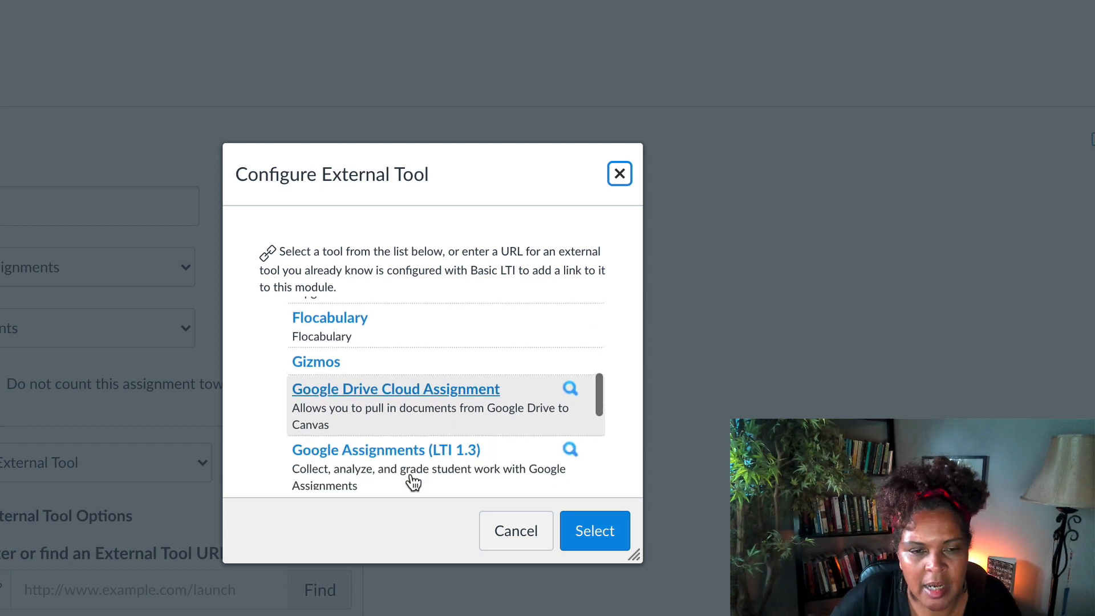
scroll(down, 3)
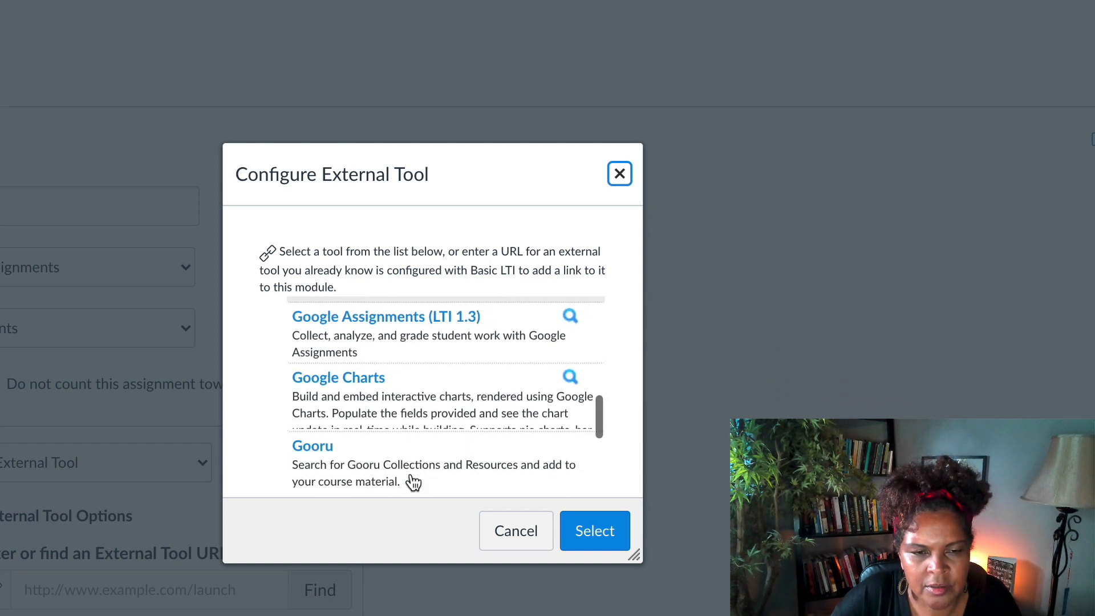
scroll(down, 3)
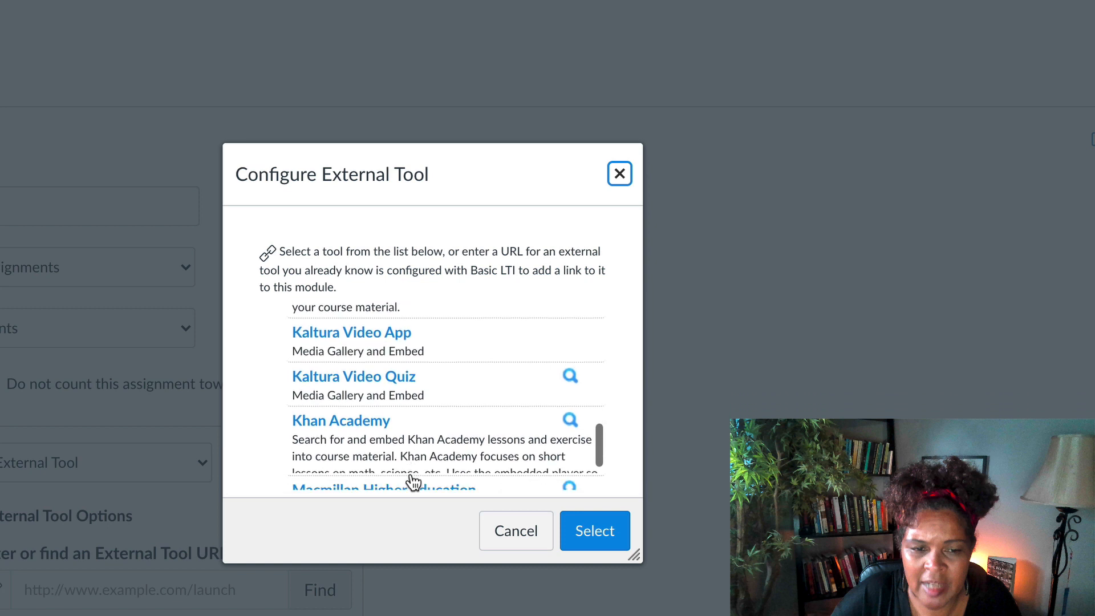
scroll(down, 3)
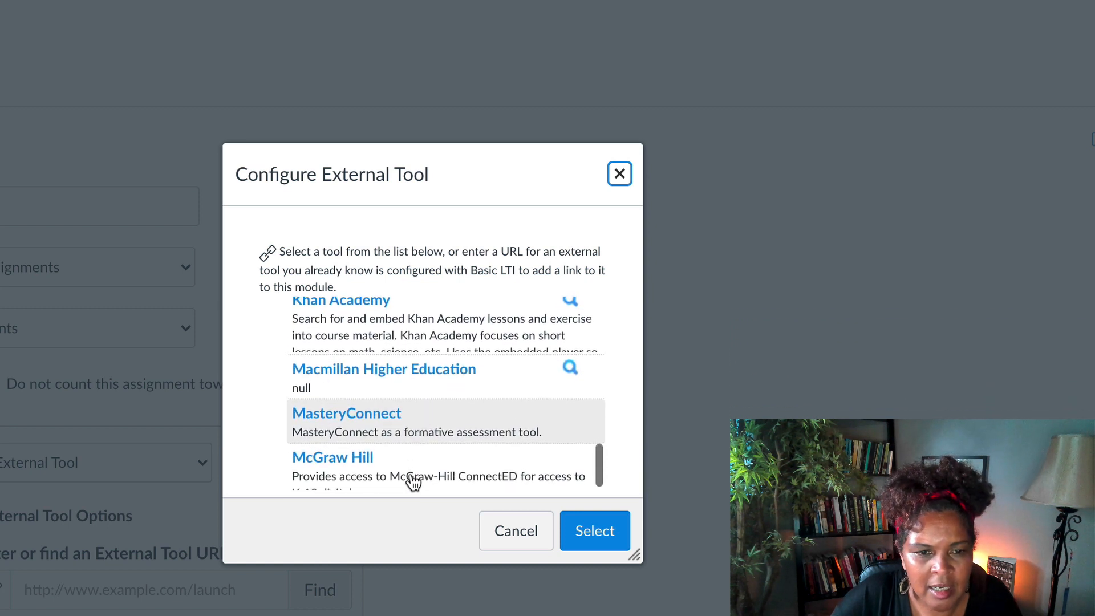
scroll(down, 3)
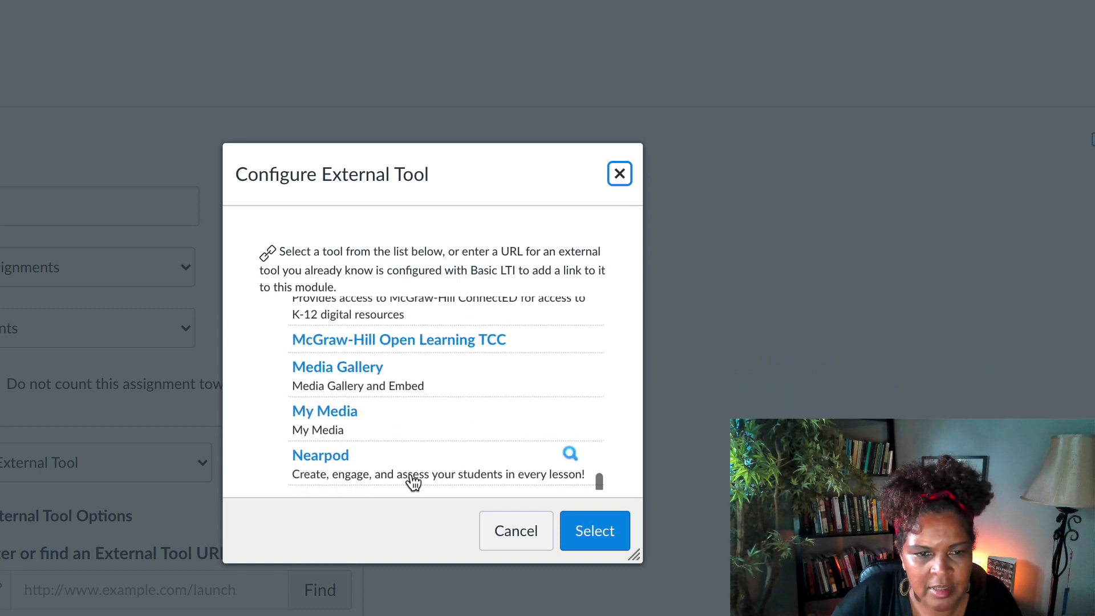
Select Nearpod in the Configure External Tool list and scroll its lesson library
click(320, 455)
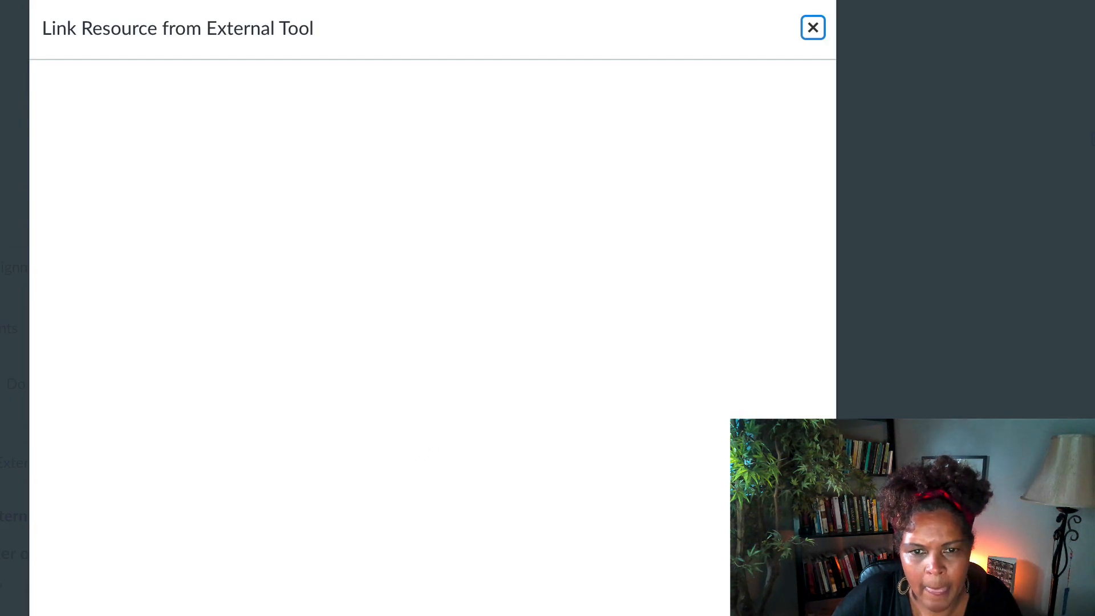
mouse_move(513, 501)
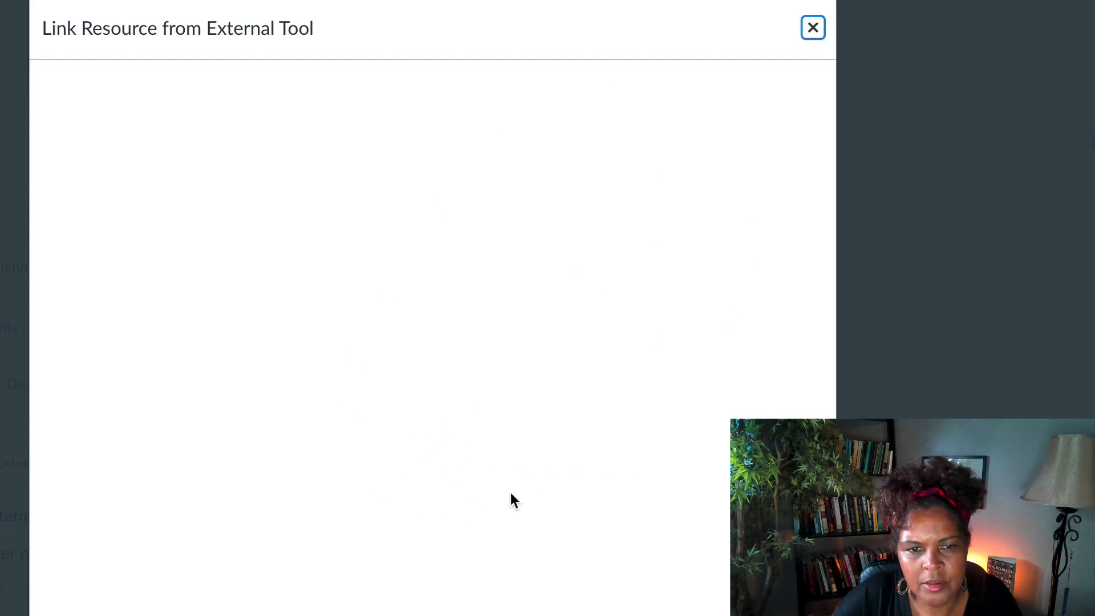
mouse_move(483, 479)
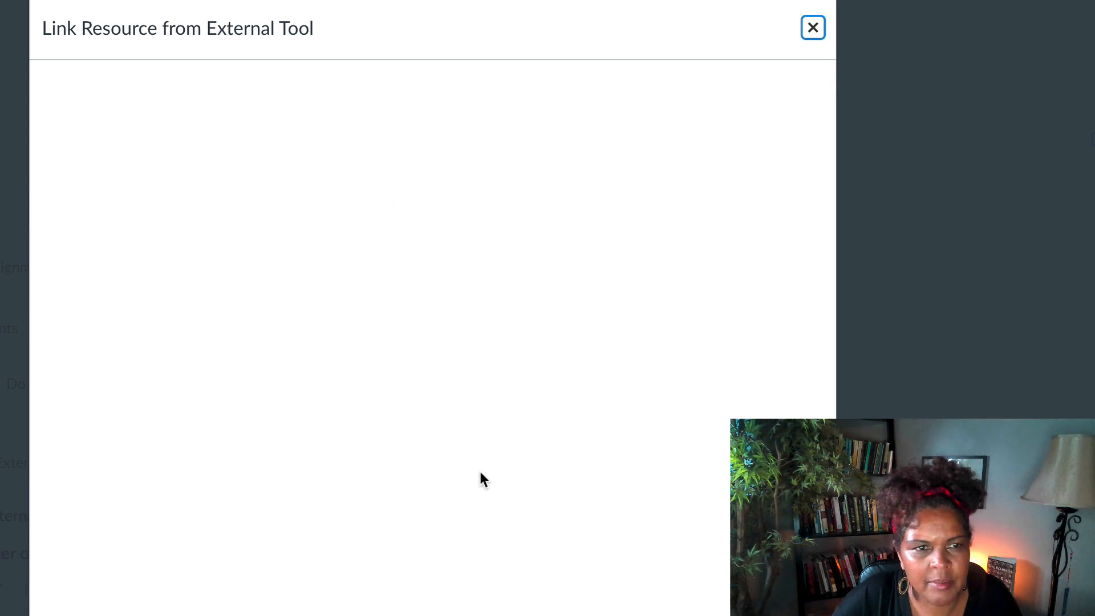
mouse_move(816, 69)
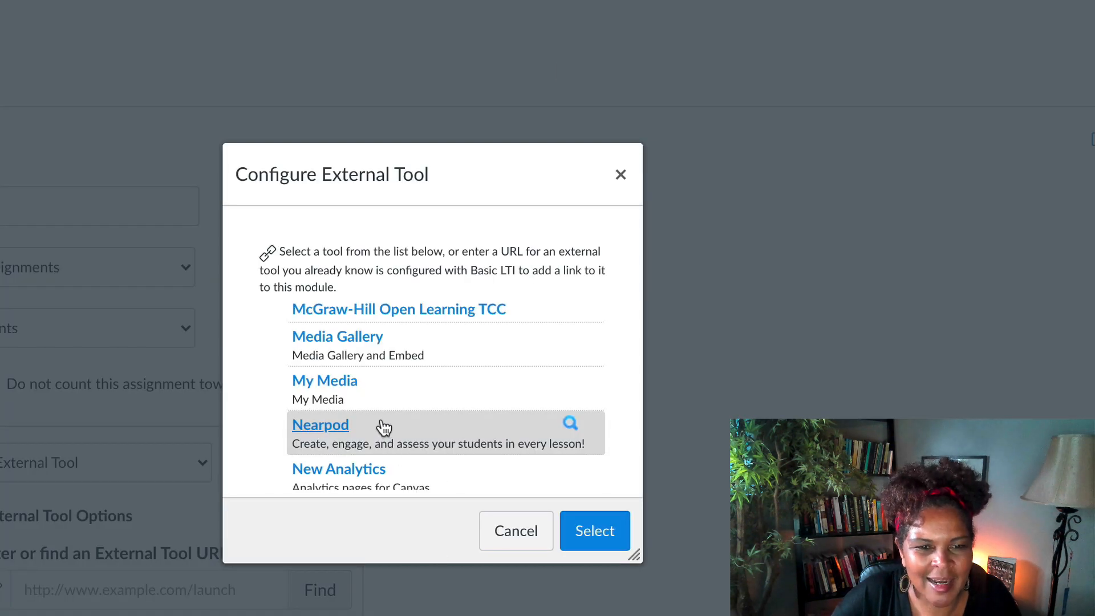
click(594, 531)
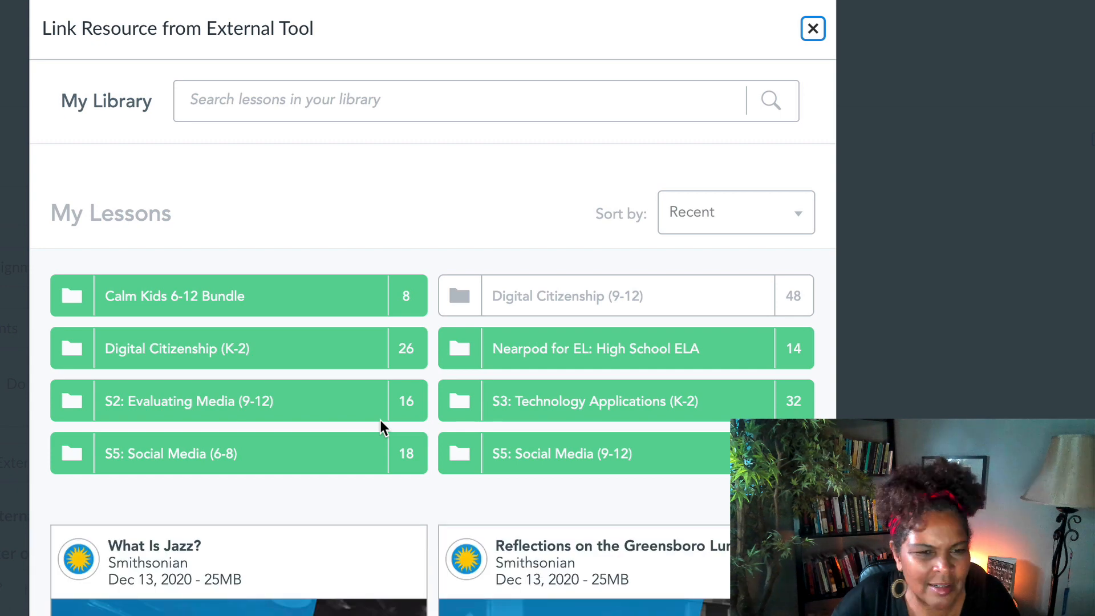
scroll(down, 3)
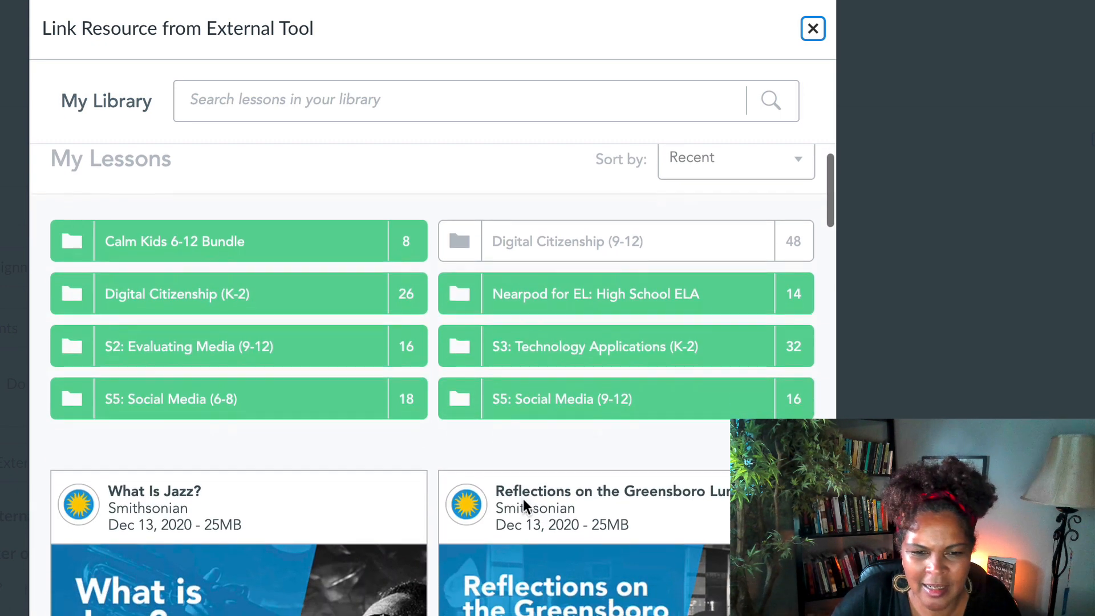
scroll(down, 3)
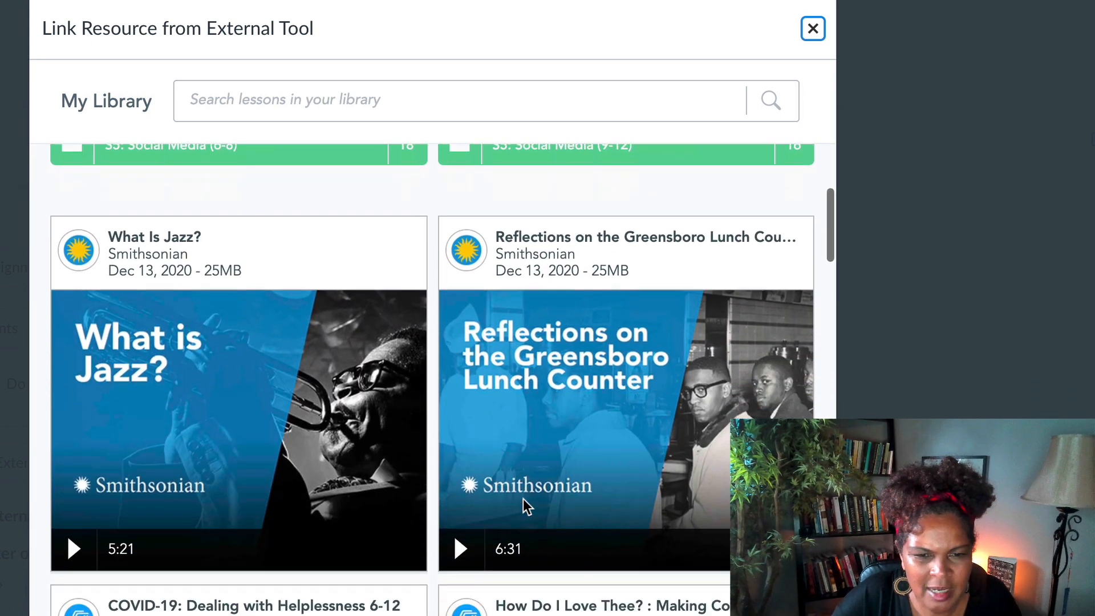
scroll(down, 3)
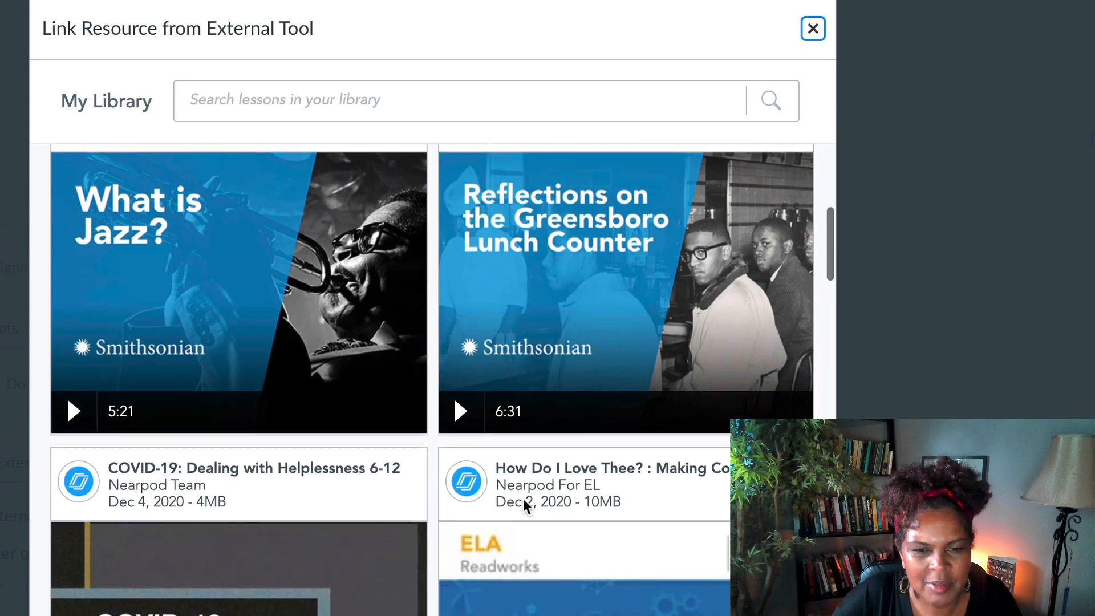
scroll(down, 3)
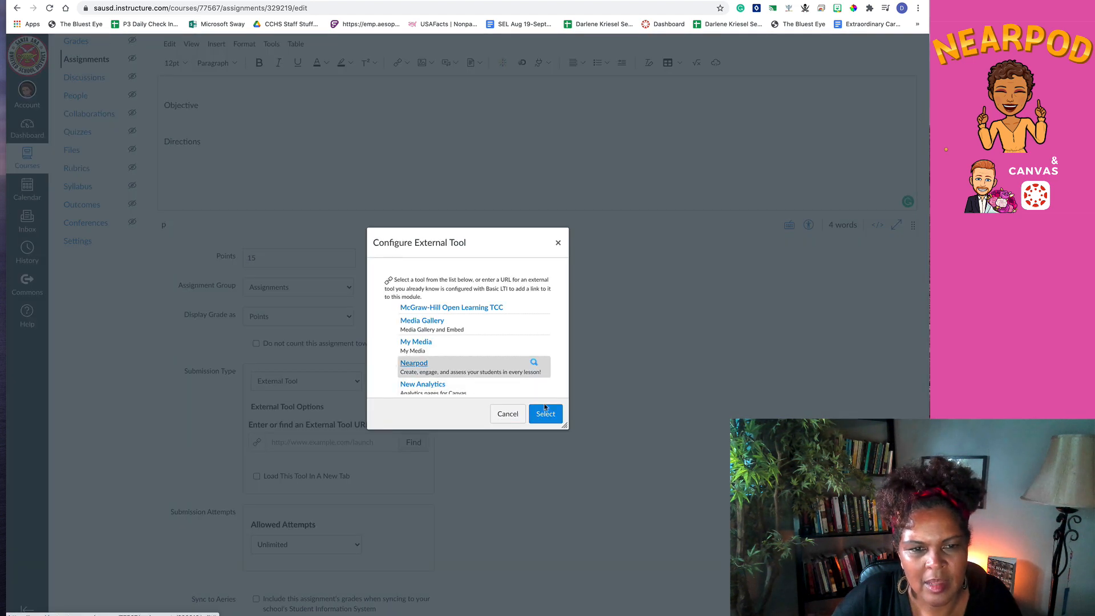
Confirm Nearpod with Select and scroll down the saved assignment to the embedded lesson
click(546, 414)
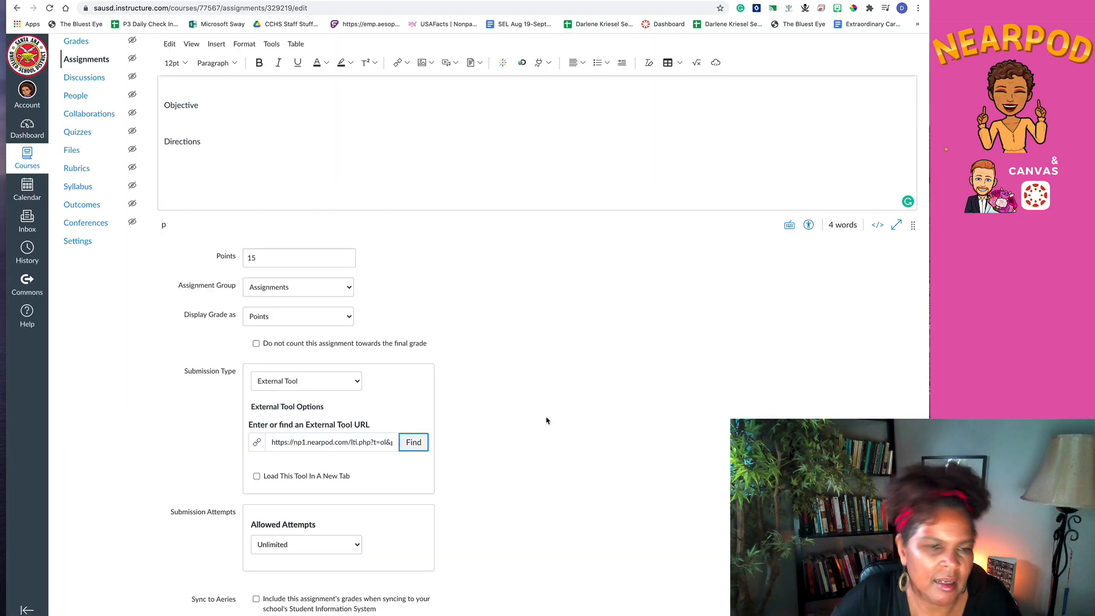
scroll(down, 3)
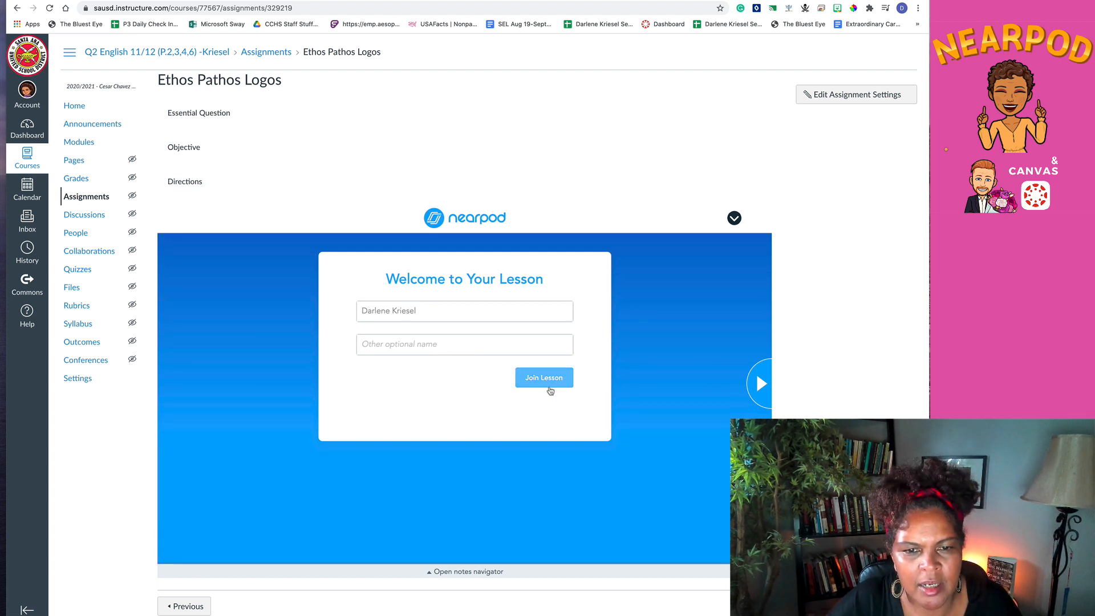
mouse_move(685, 466)
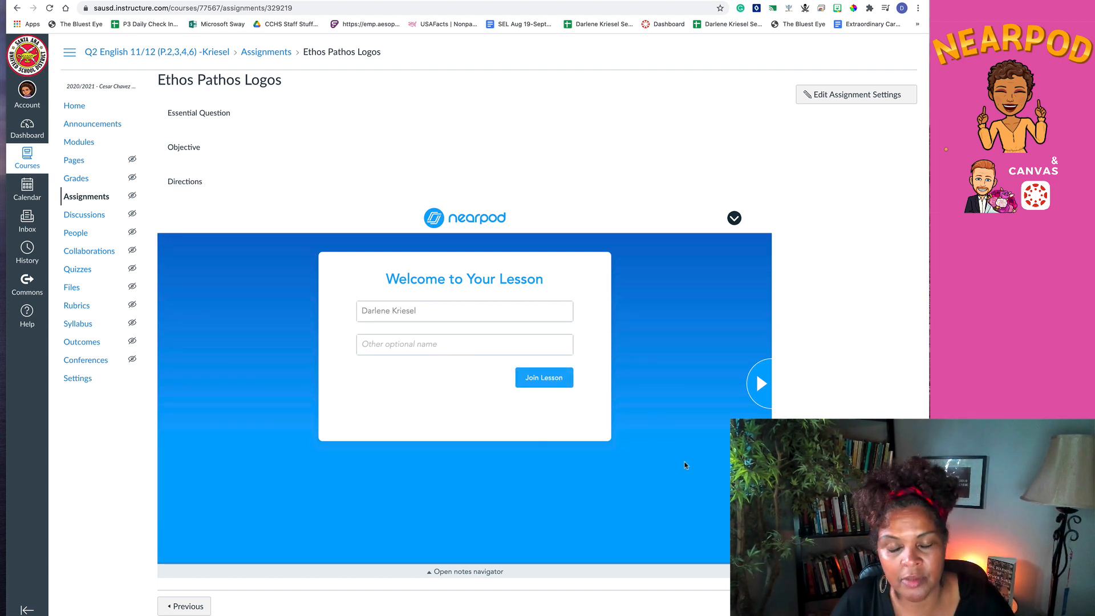